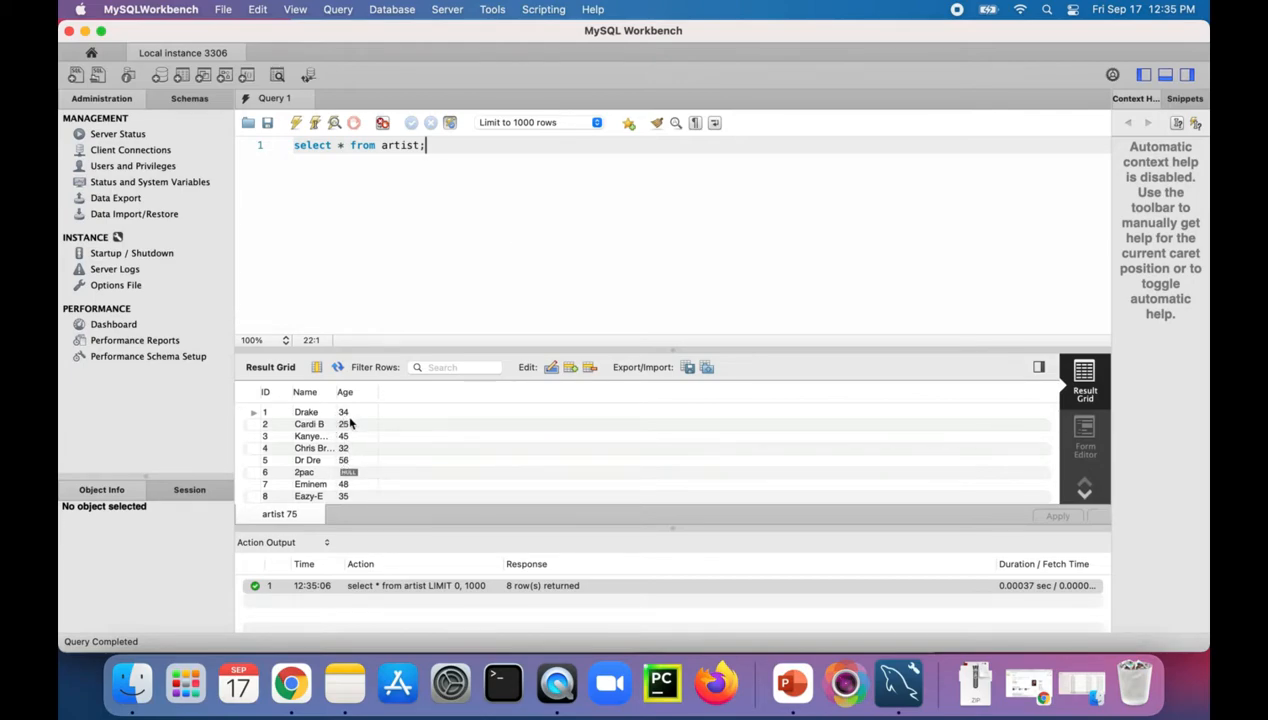
{"action": "mouse_move", "coordinate": [372, 468]}
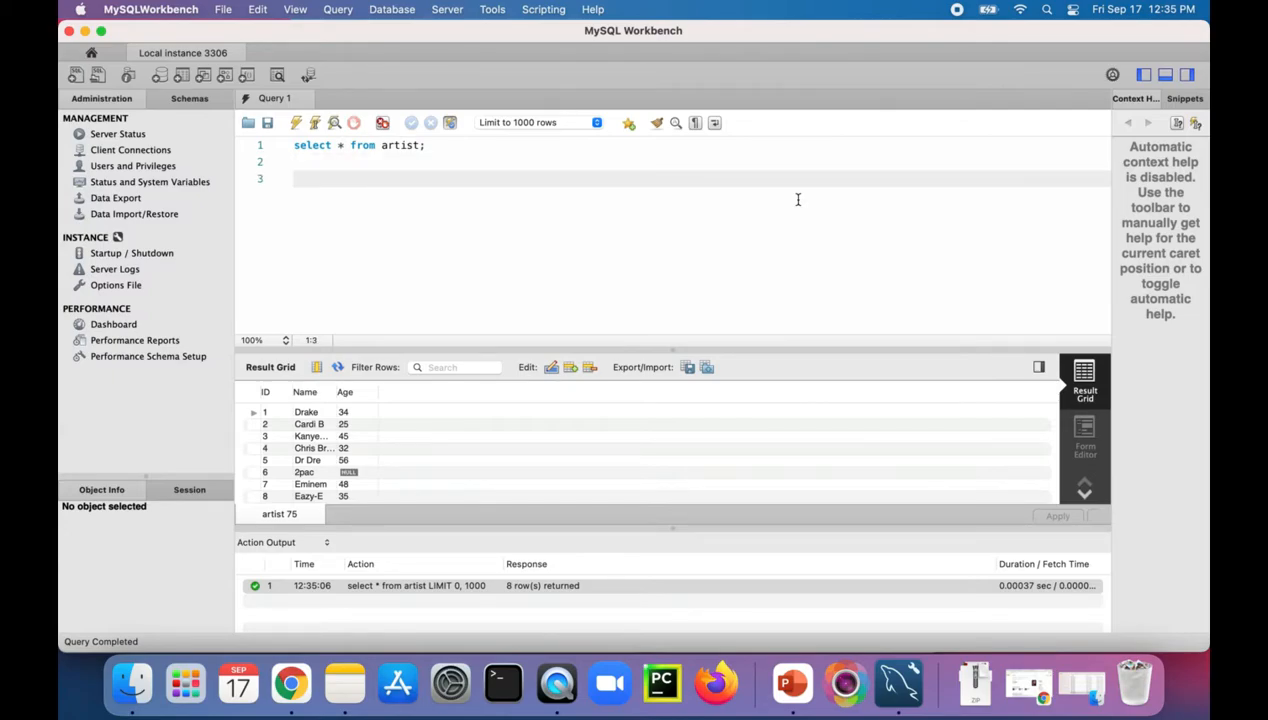
- Run 'select Name from artist where age IS NULL;' (one row), then IS NOT NULL (seven rows)
{"action": "type", "text": "select Name"}
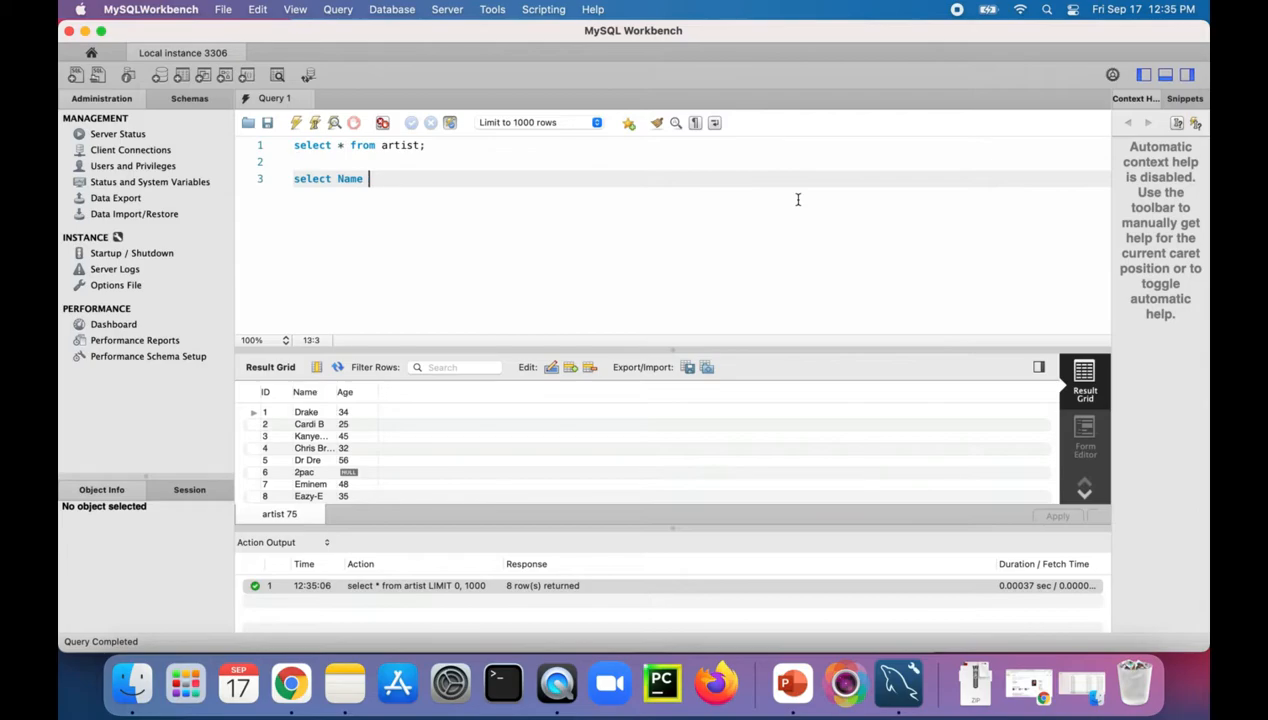
{"action": "type", "text": "from artist wehre age IS N"}
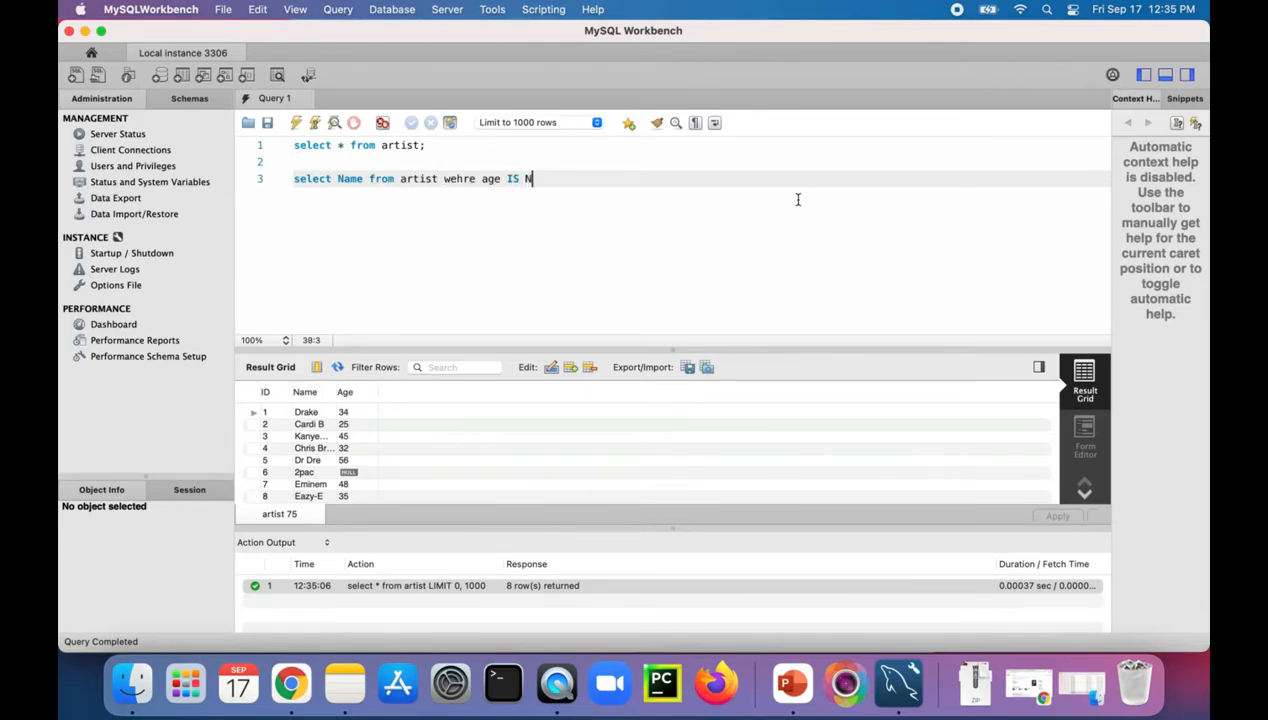
{"action": "type", "text": "ULL;"}
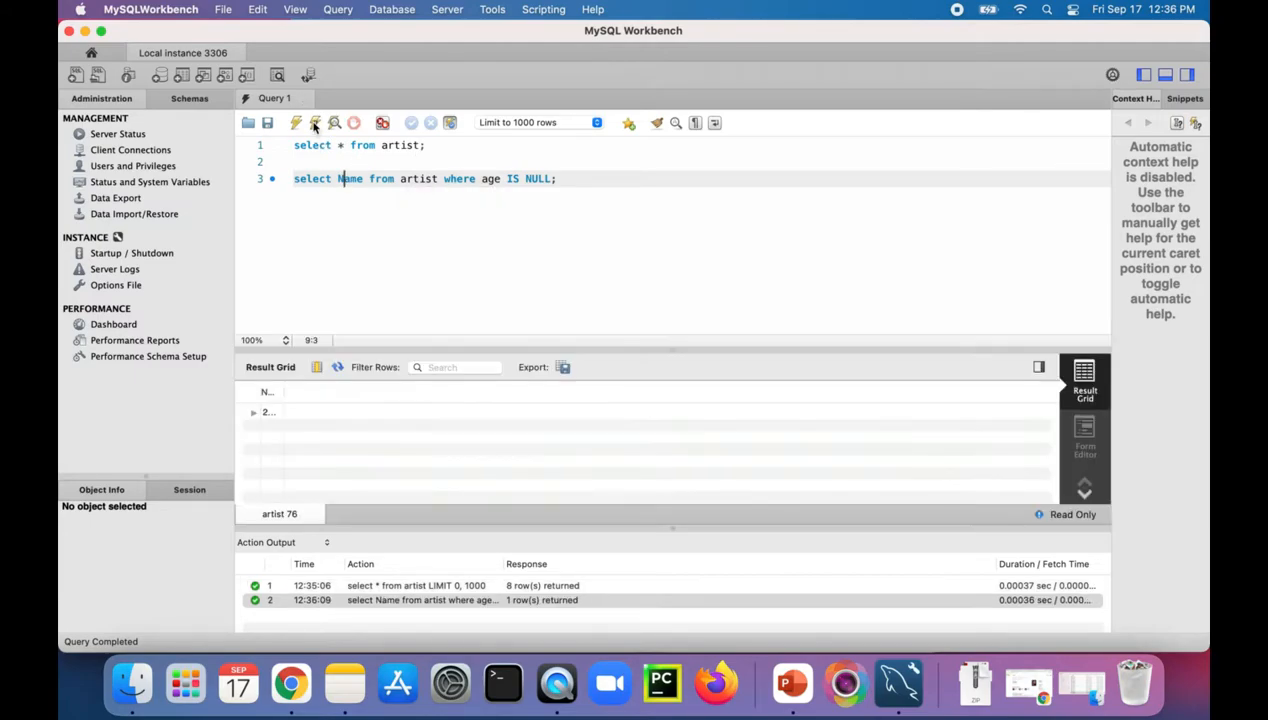
{"action": "left_click", "coordinate": [296, 122]}
{"action": "type", "text": "OT N"}
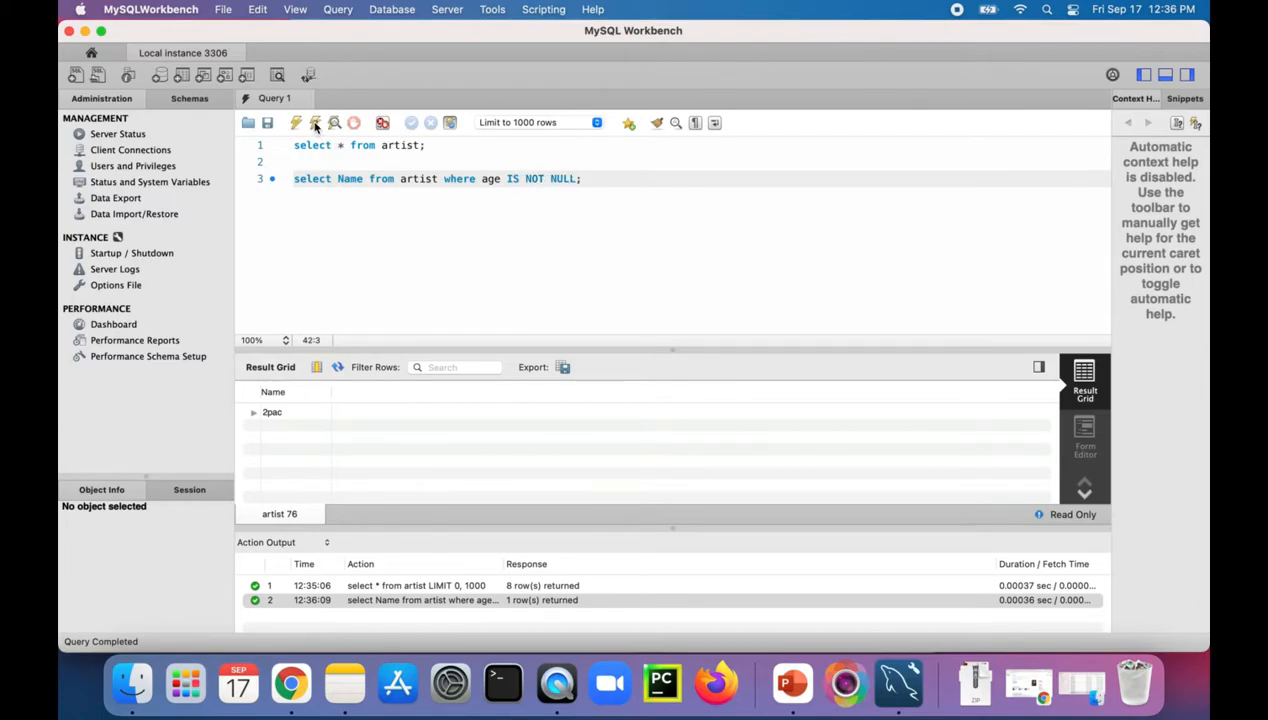
{"action": "left_click", "coordinate": [296, 122]}
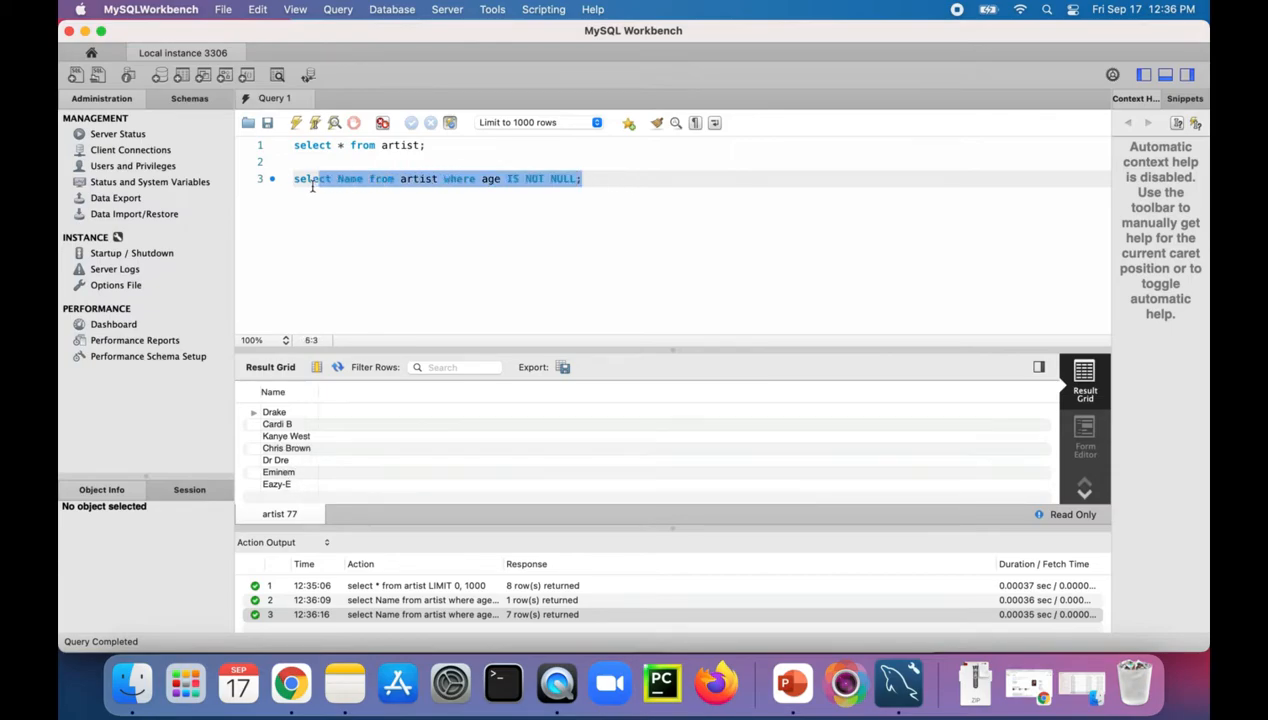
- Write 'insert into artist (name, age) values ('Drake', 33);' to add Drake aged 33
{"action": "type", "text": "insert"}
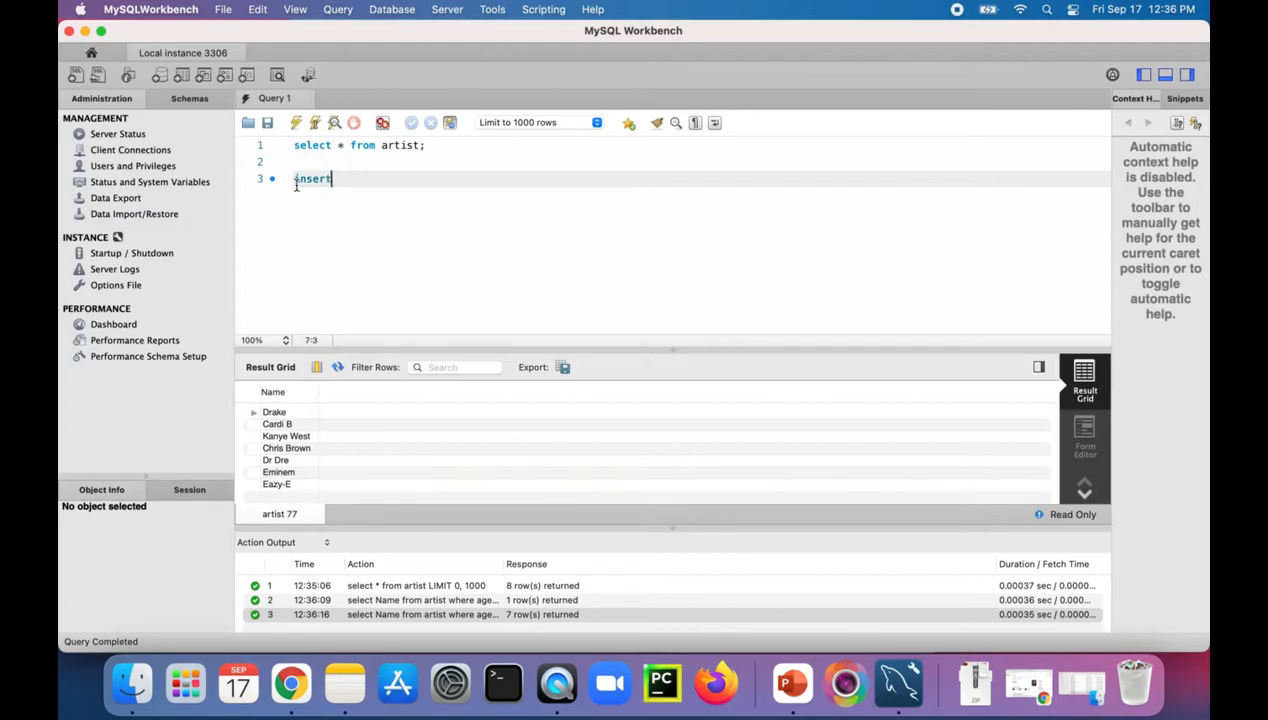
{"action": "type", "text": "into artist"}
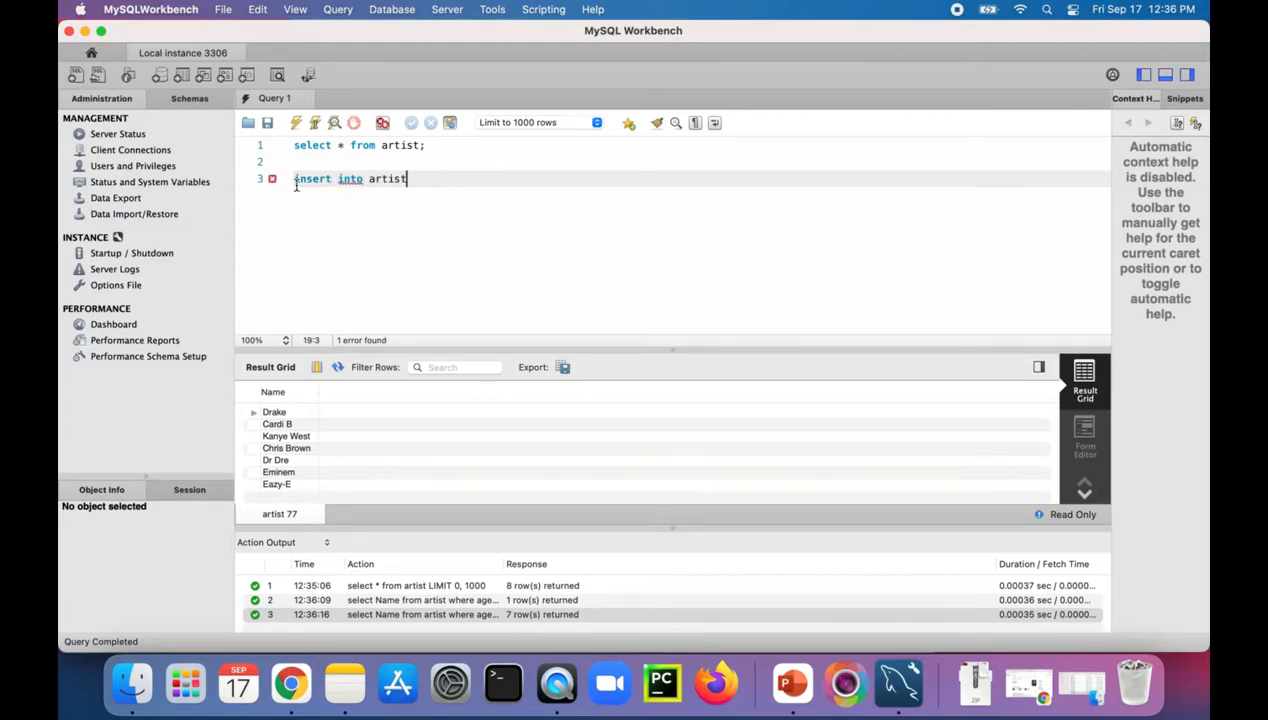
{"action": "type", "text": "("}
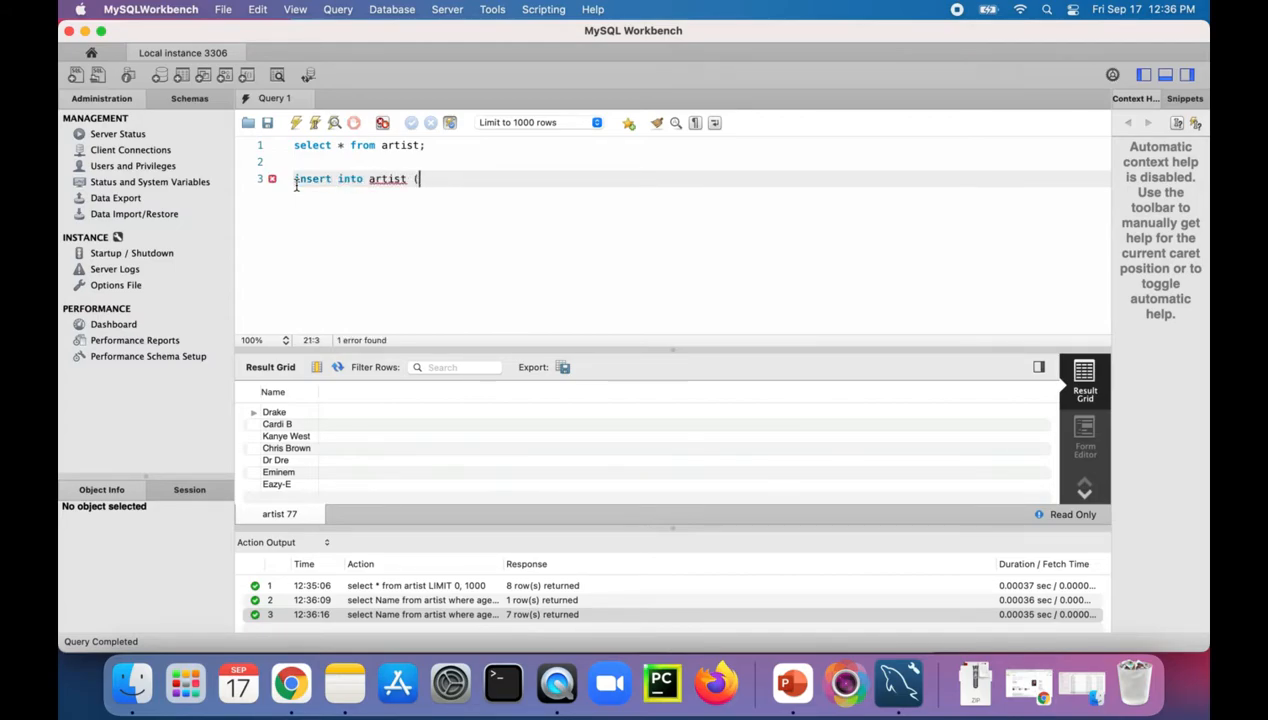
{"action": "type", "text": "name,"}
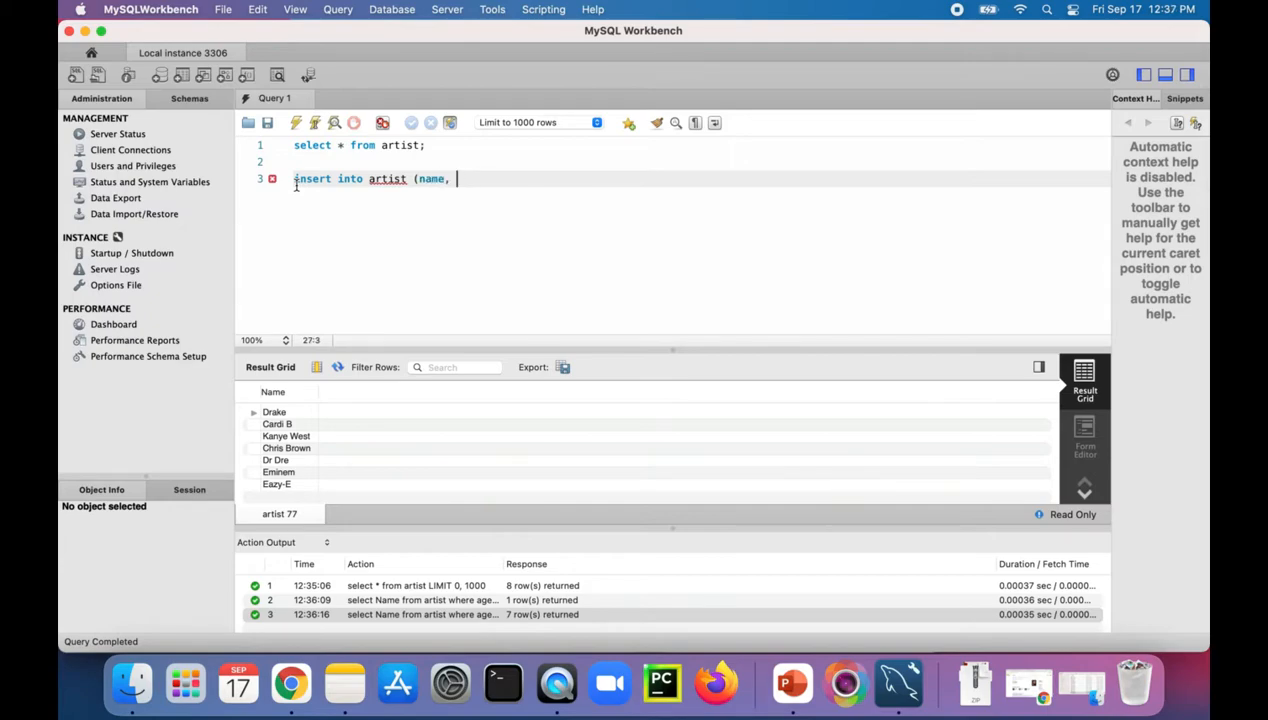
{"action": "type", "text": "age) vlu"}
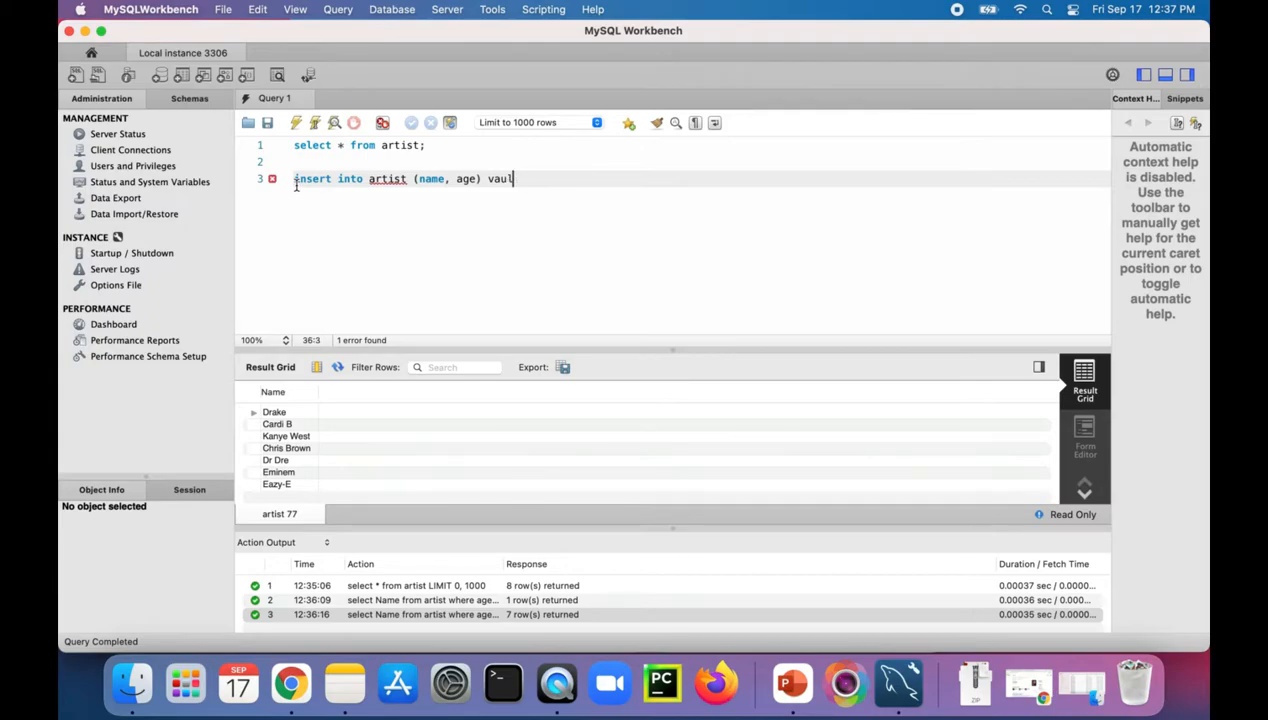
{"action": "type", "text": "values ('D"}
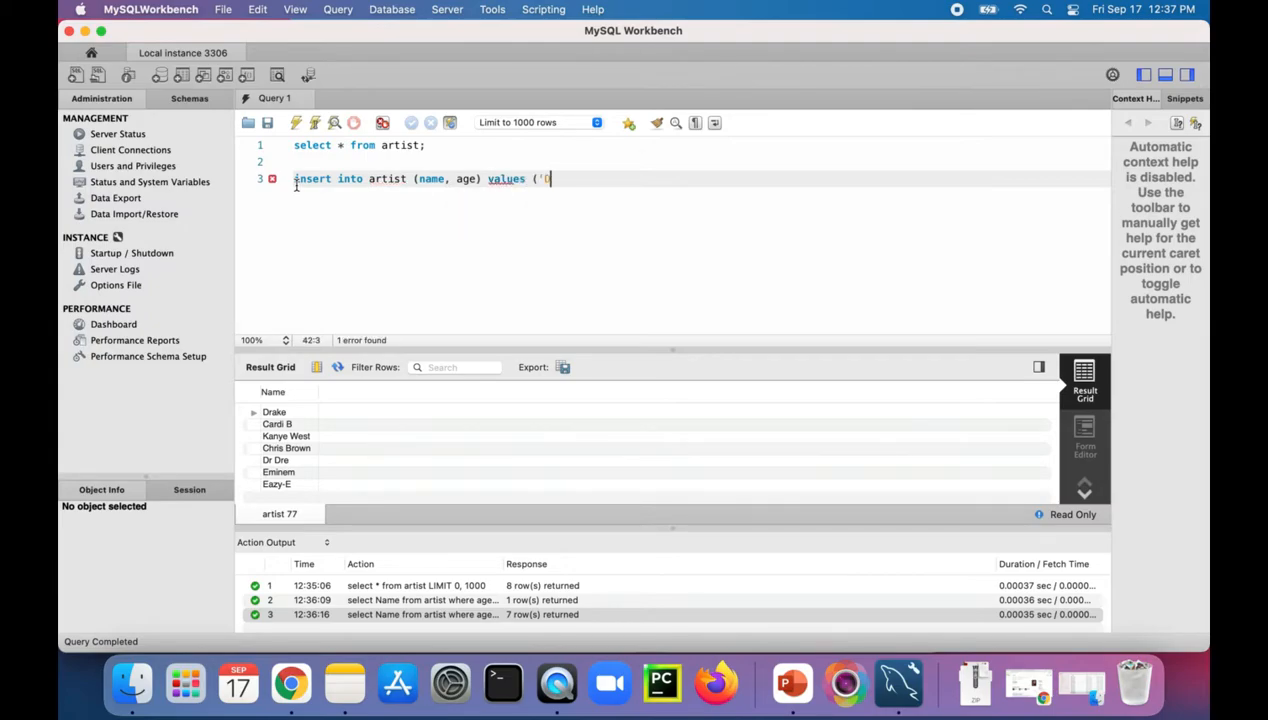
{"action": "type", "text": "rake',"}
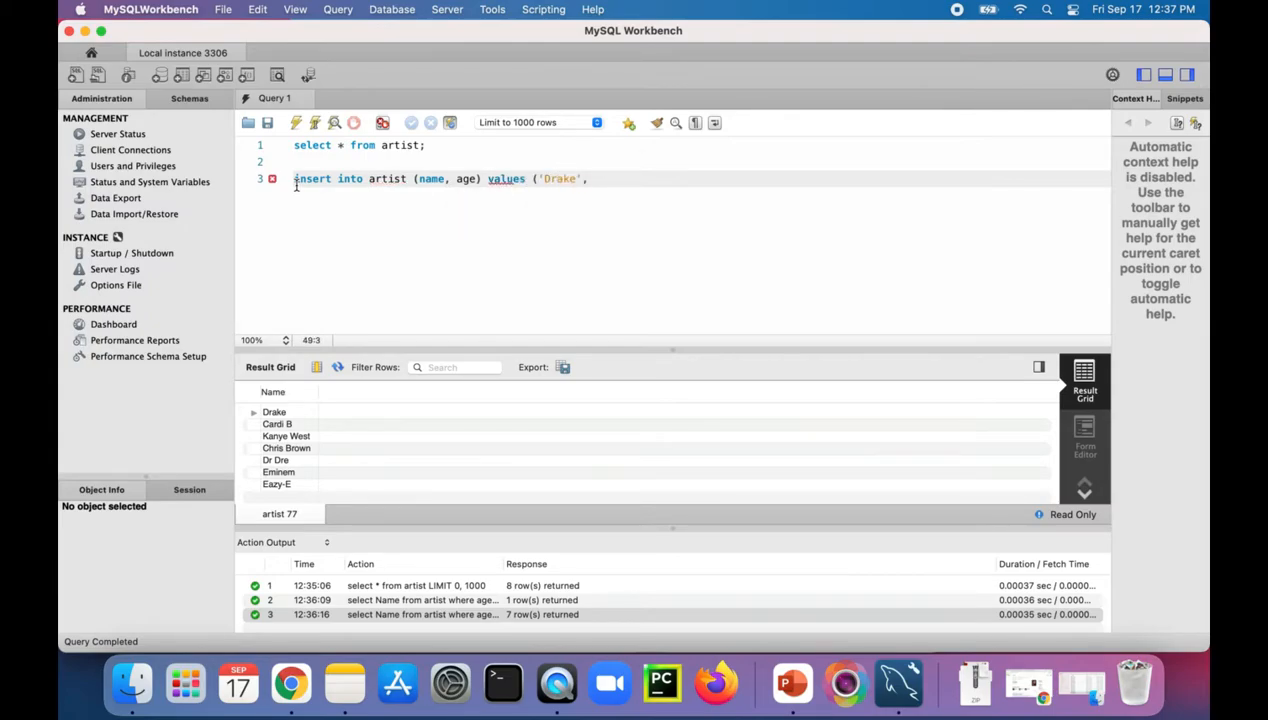
{"action": "type", "text": ", 33"}
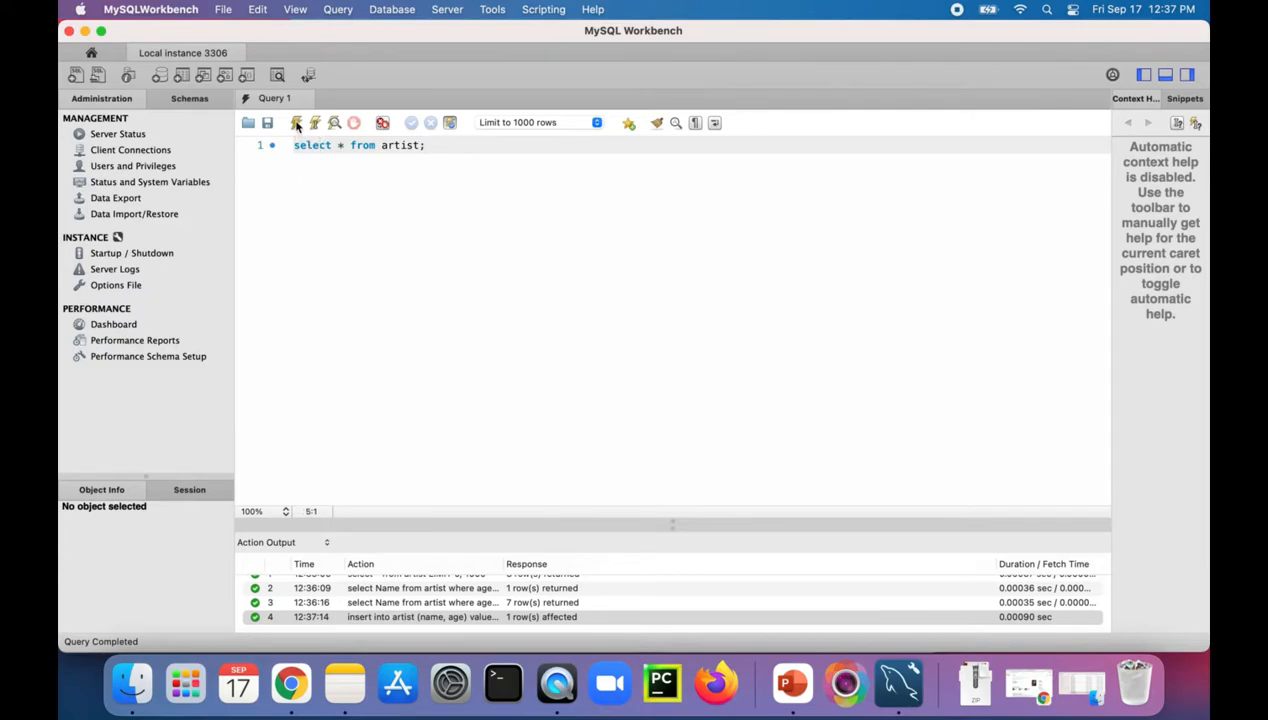
- Rerun 'select * from artist;' to show nine rows including the new Drake aged 33
{"action": "left_click", "coordinate": [296, 122]}
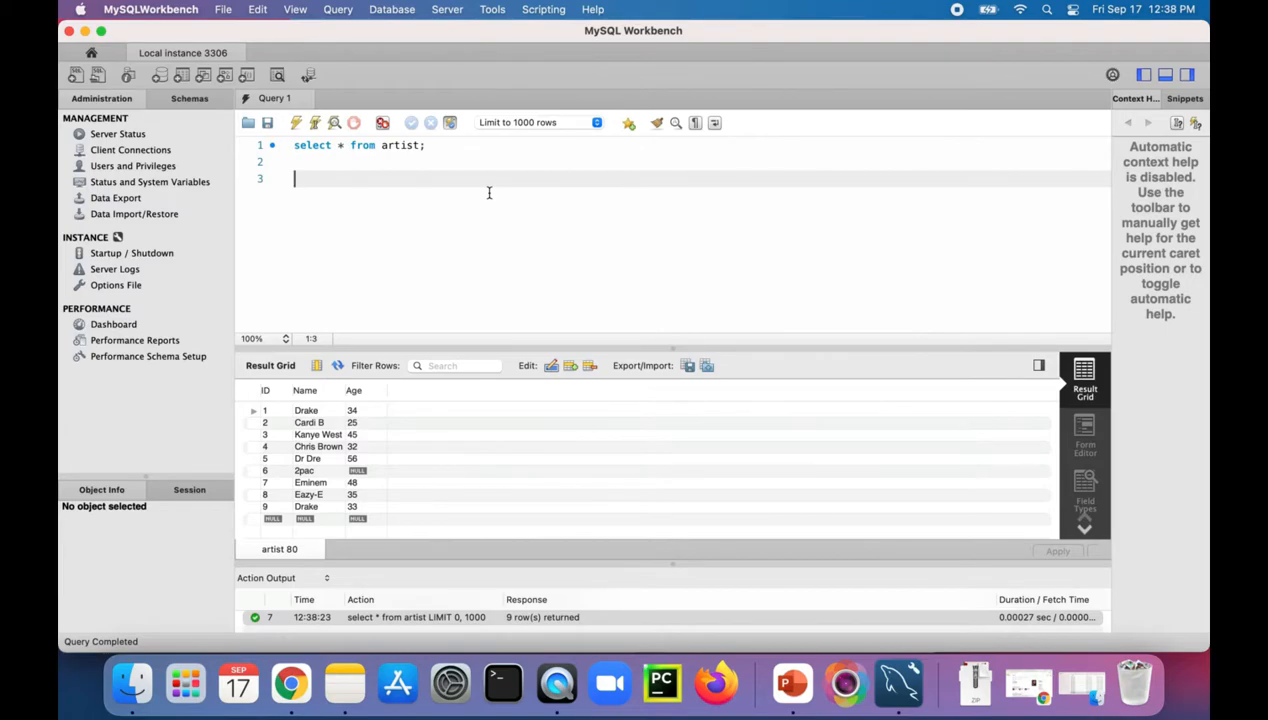
- Run 'Select distinct Name From Artist;' to list the distinct artist names
{"action": "type", "text": "Select"}
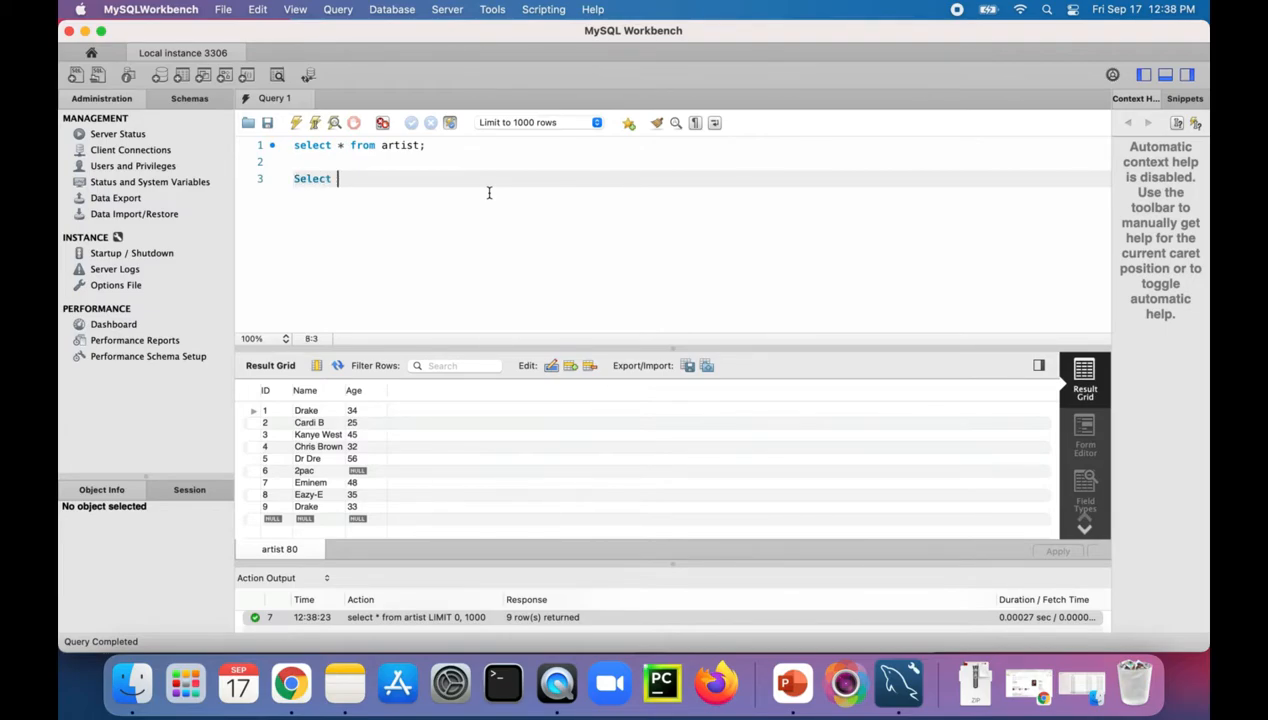
{"action": "type", "text": "distinct Name"}
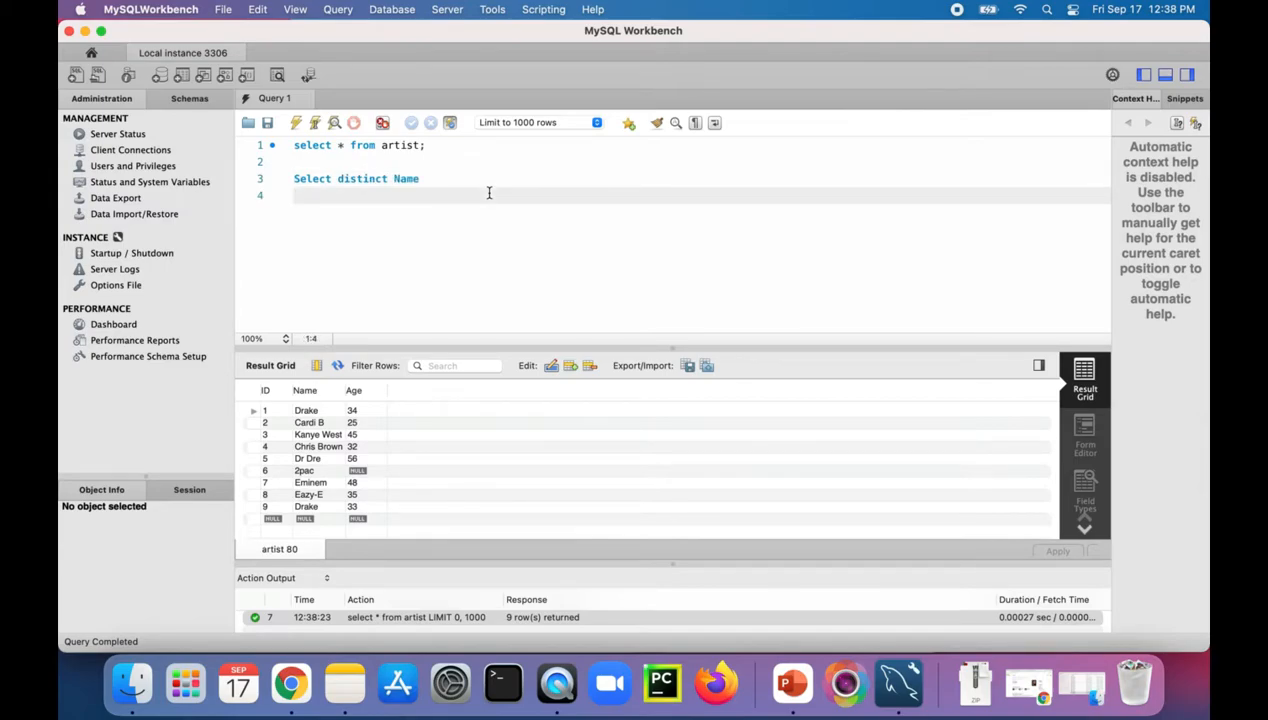
{"action": "type", "text": "From A"}
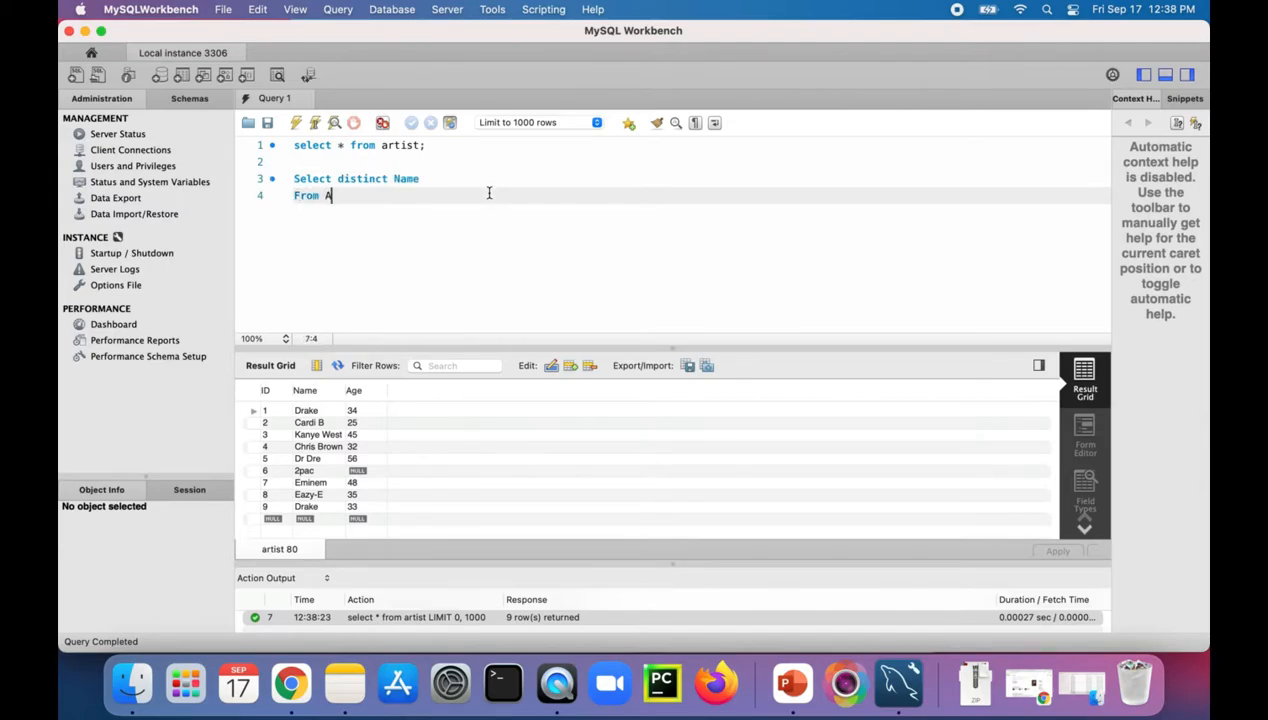
{"action": "type", "text": "rtist;"}
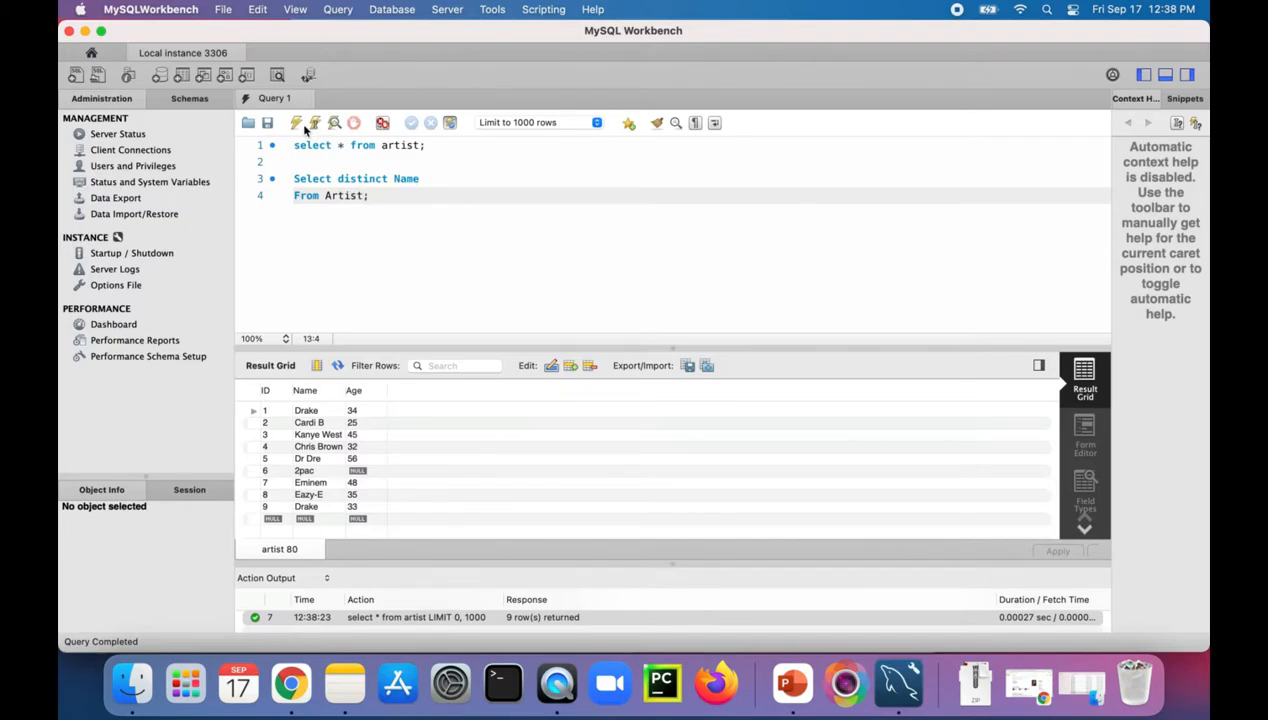
{"action": "left_click", "coordinate": [316, 122]}
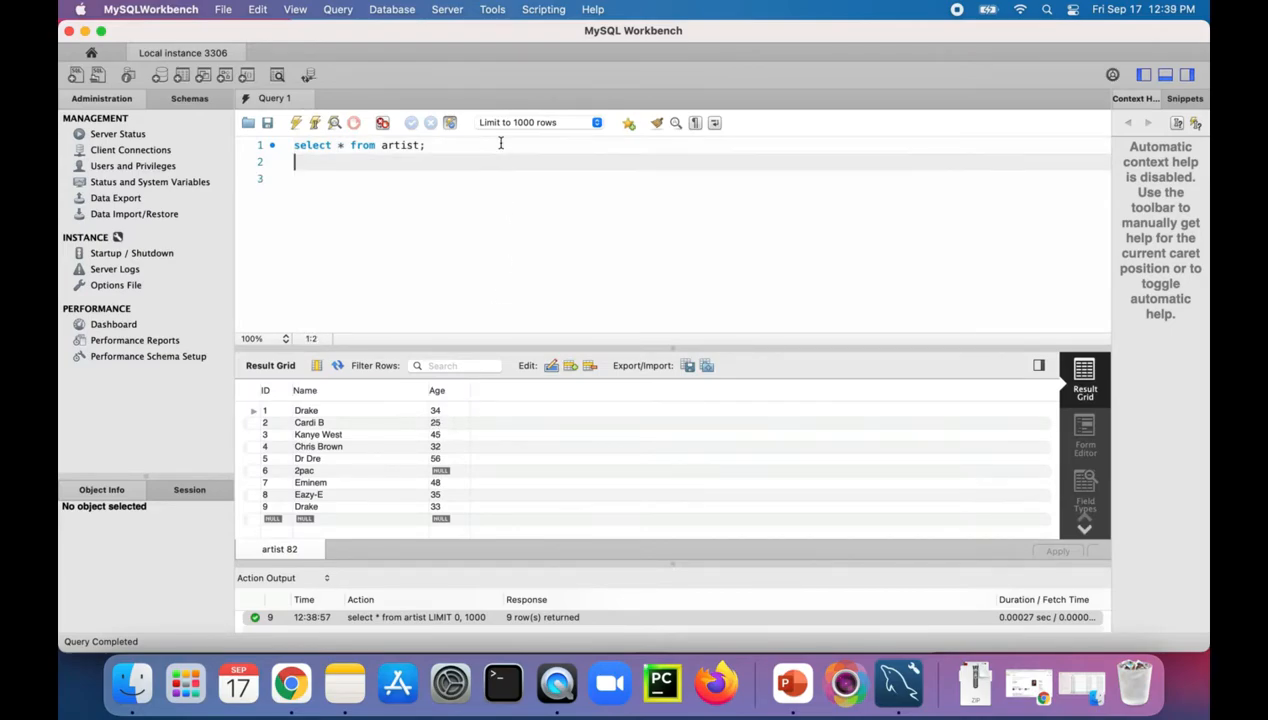
- Write 'select name, age from artist where age IN (34, 56, 35);' for Drake, Dr Dre and Eazy-E
{"action": "type", "text": "select"}
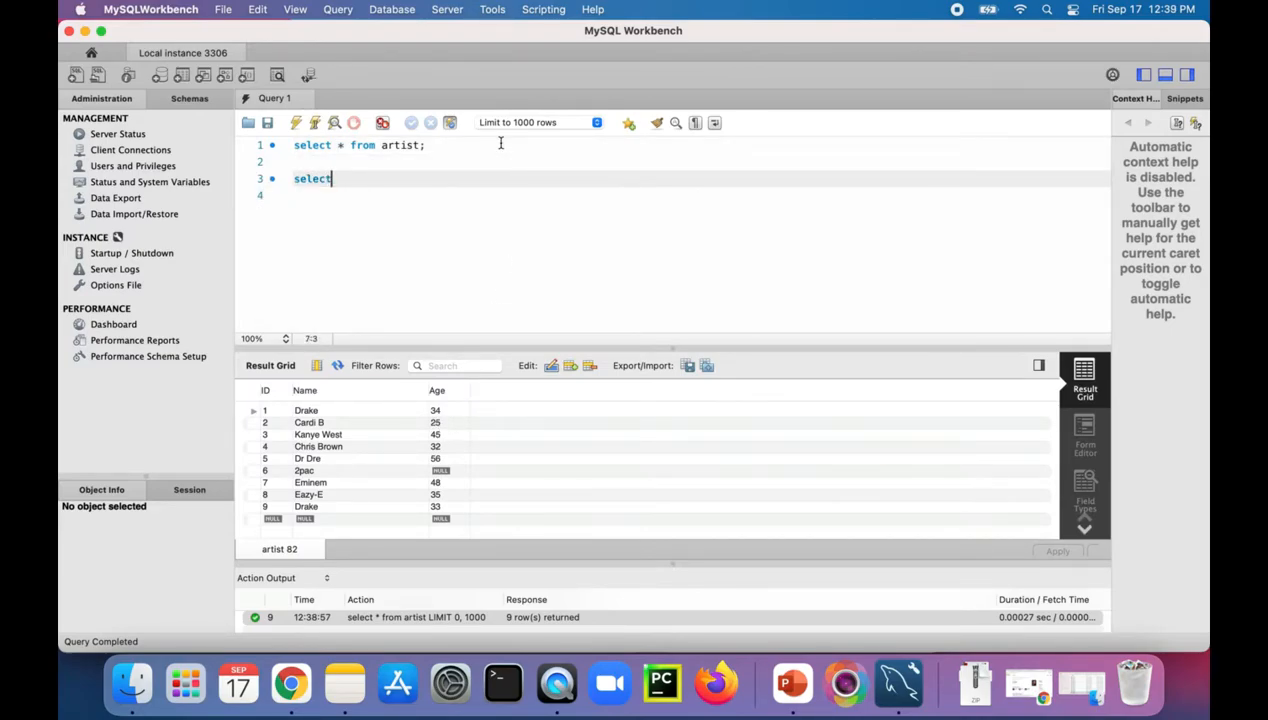
{"action": "type", "text": "age"}
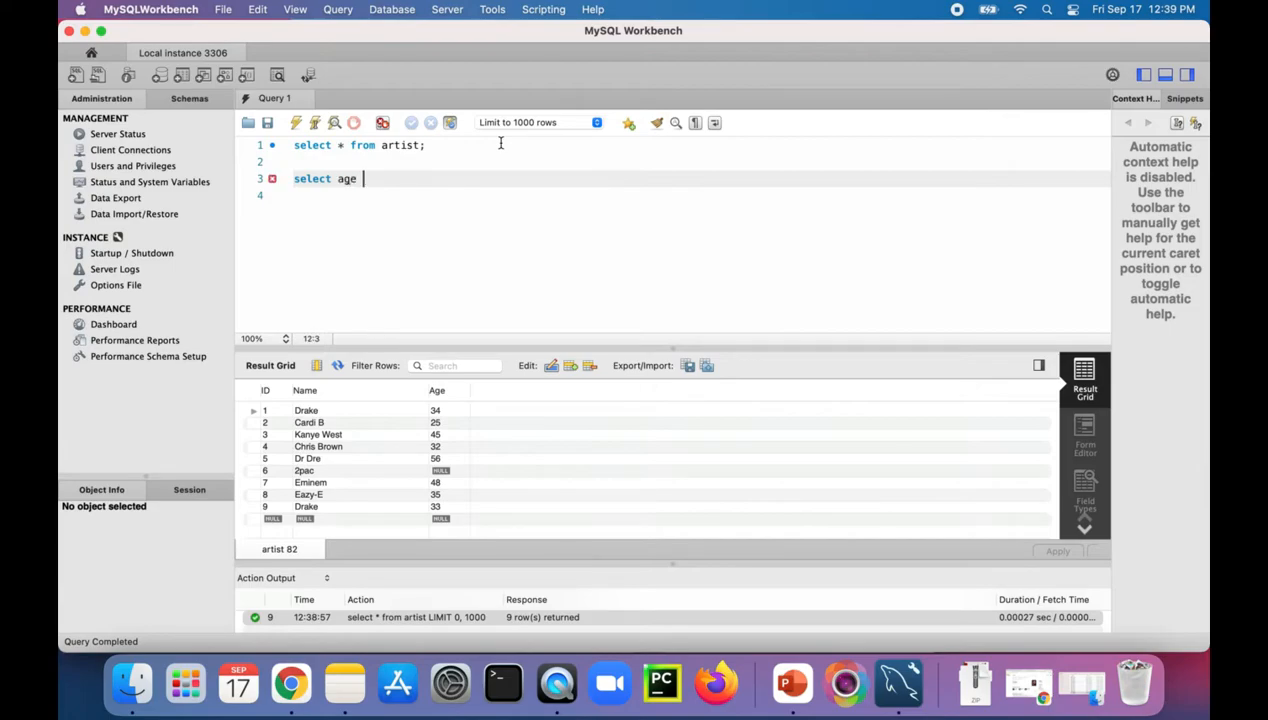
{"action": "type", "text": "from artist"}
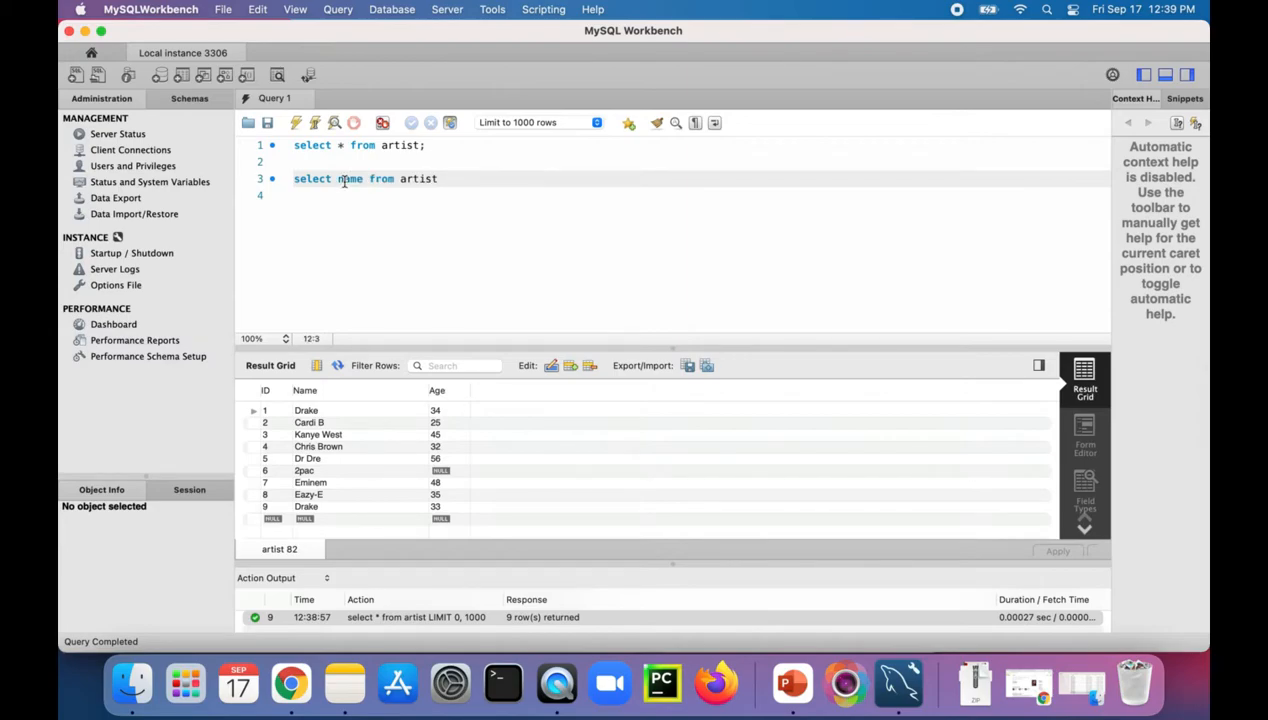
{"action": "type", "text": ", age"}
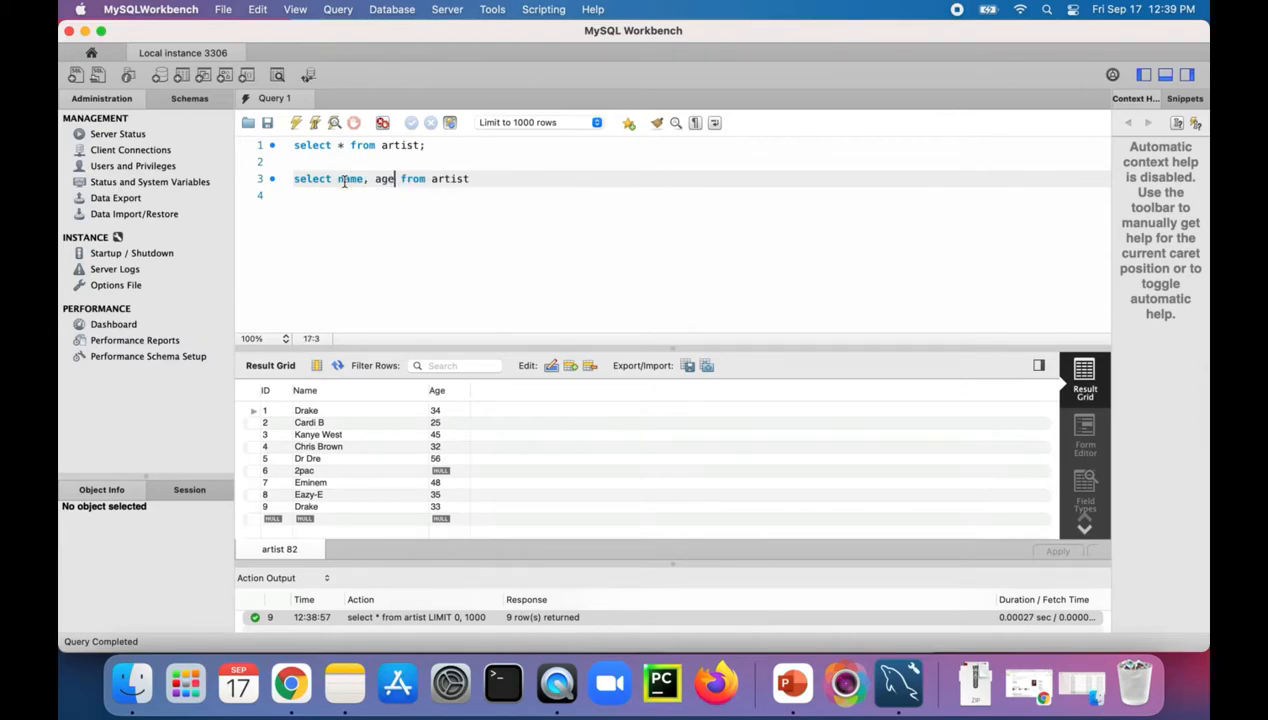
{"action": "type", "text": "where"}
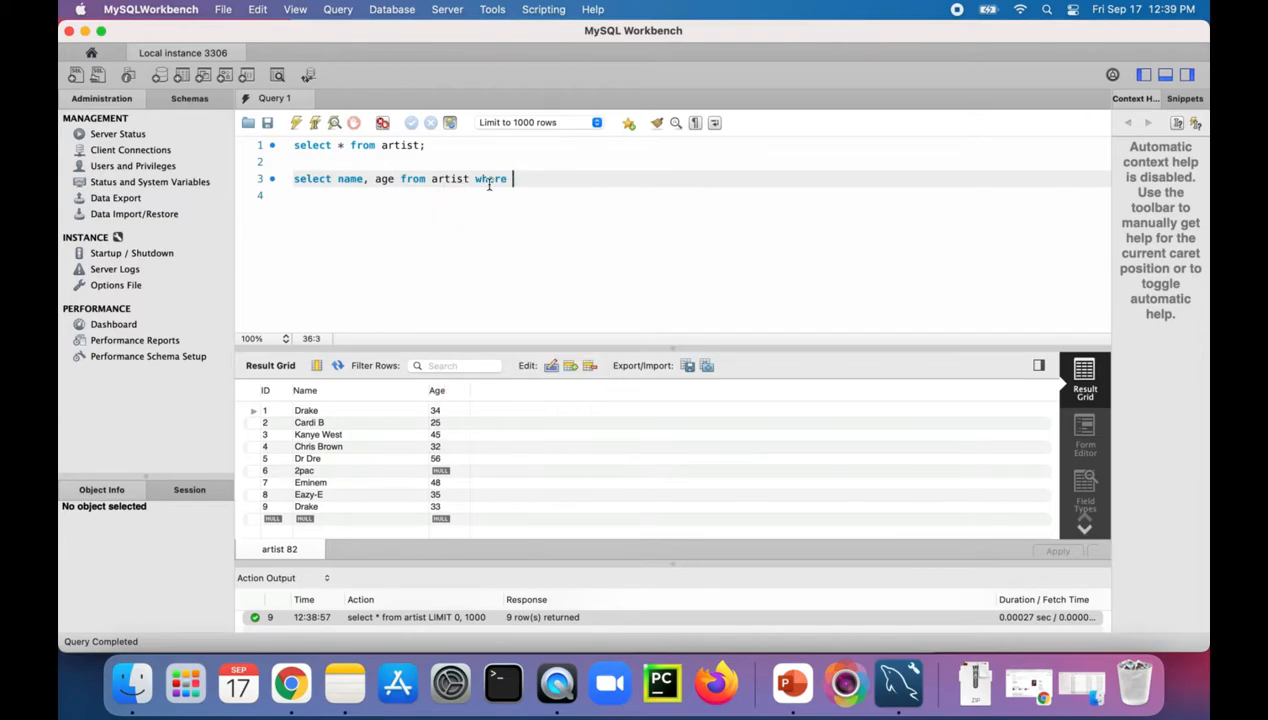
{"action": "type", "text": "age IN"}
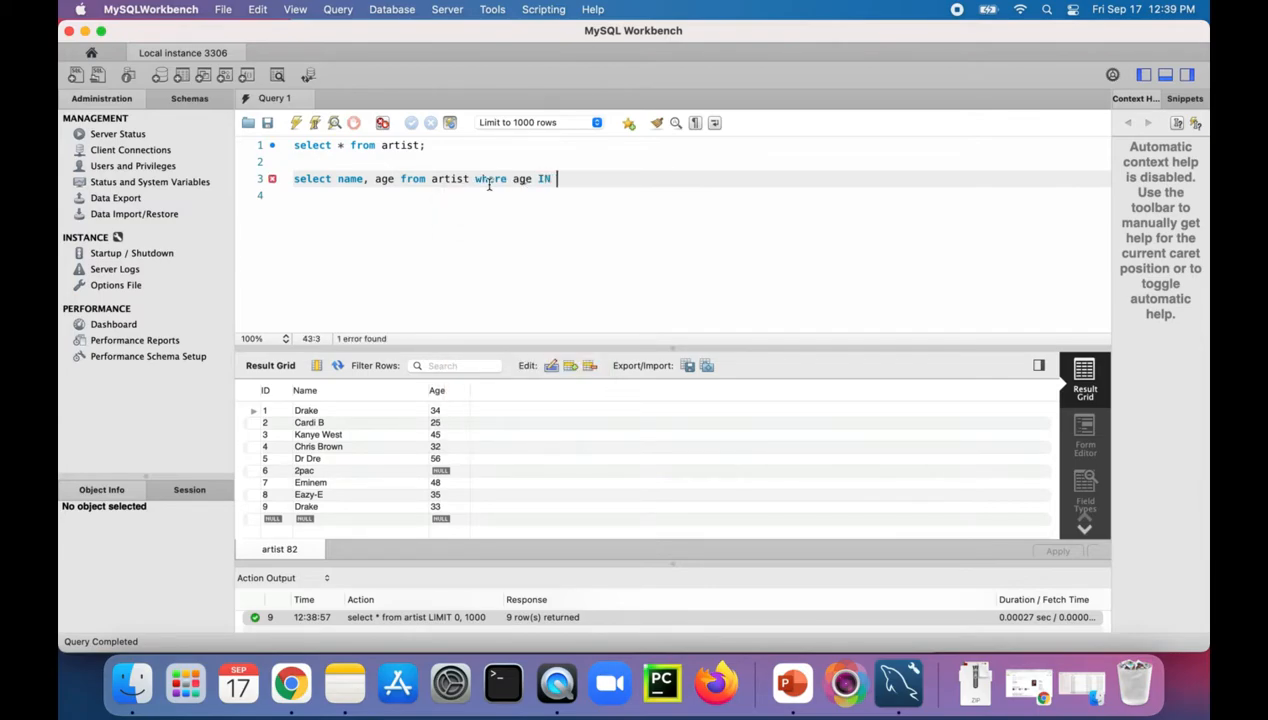
{"action": "type", "text": "("}
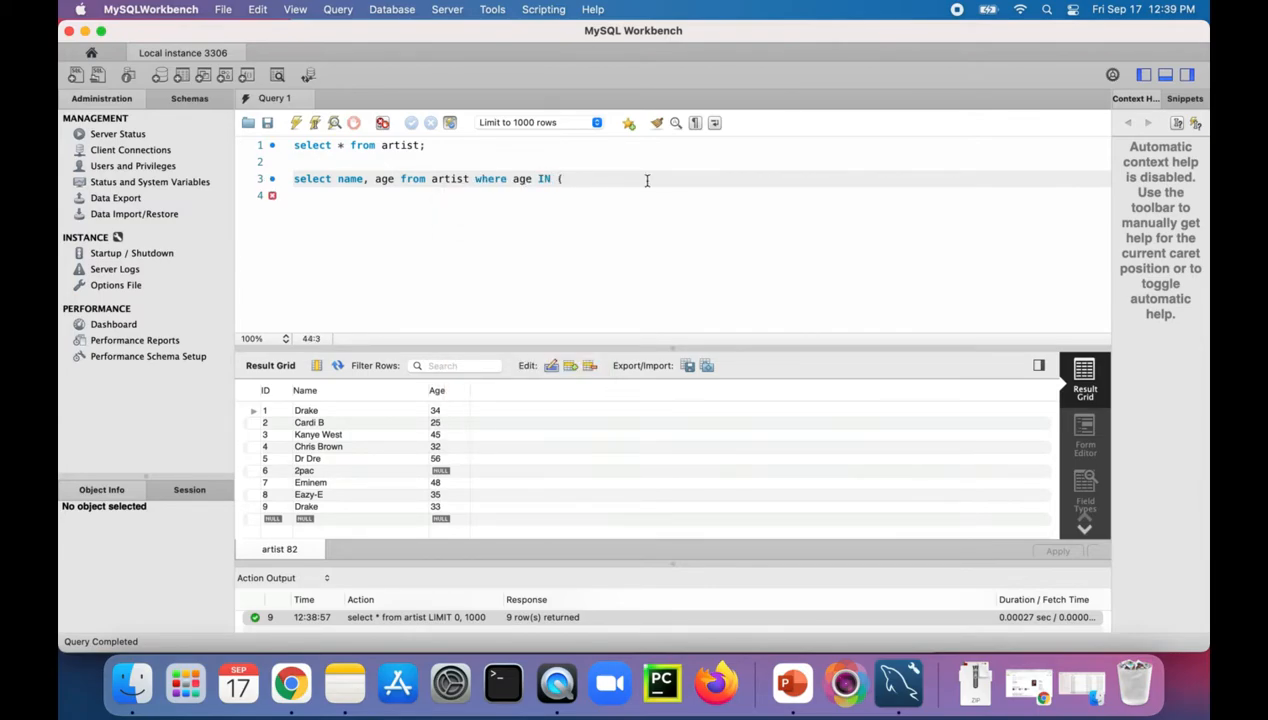
{"action": "type", "text": "3"}
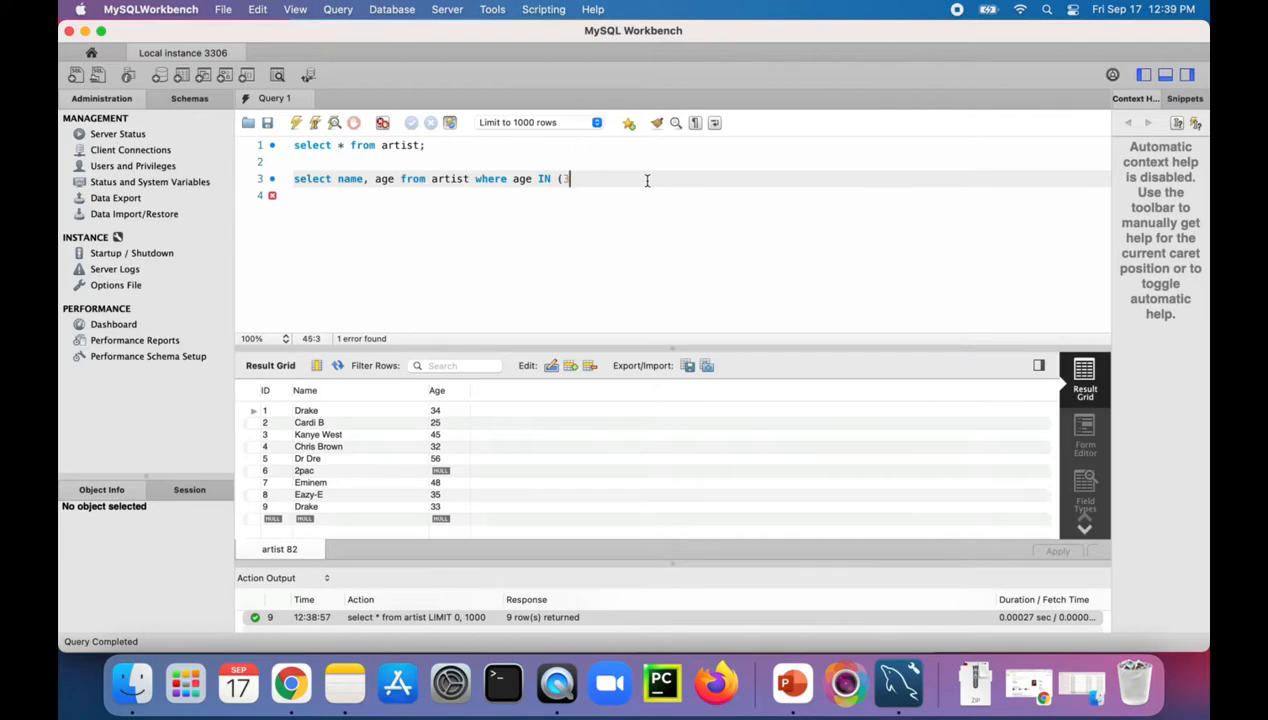
{"action": "type", "text": "34,"}
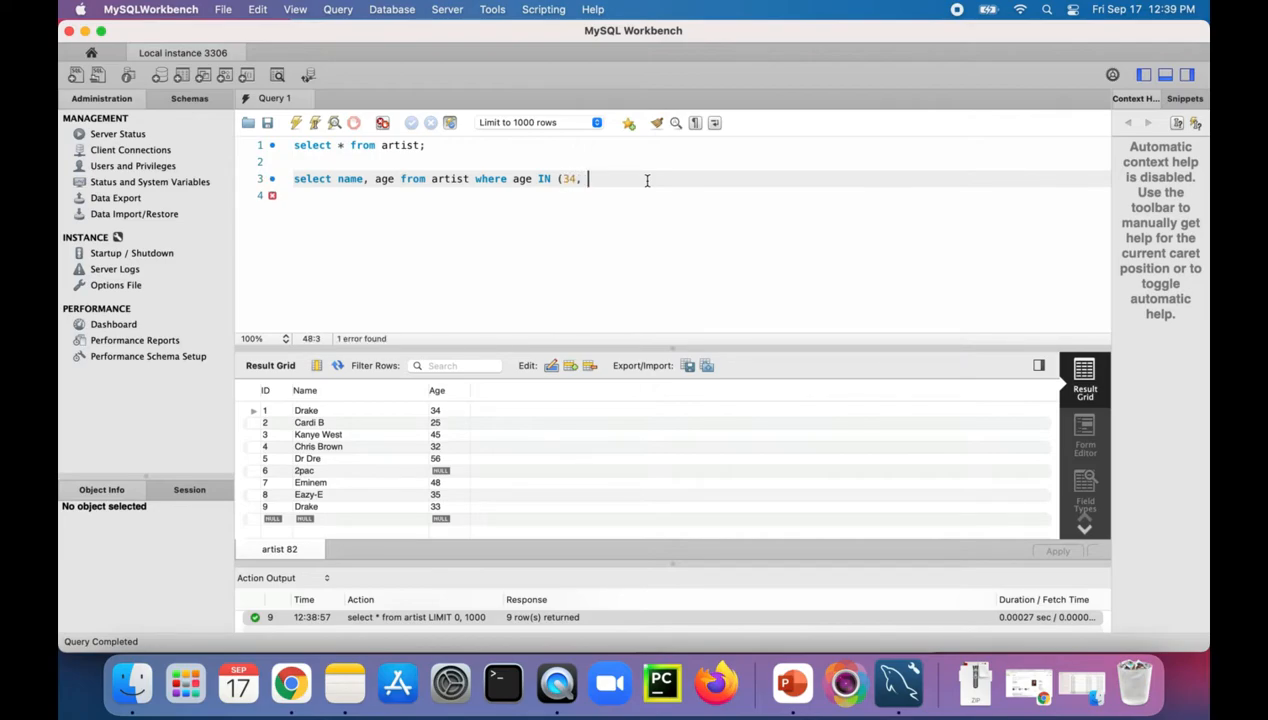
{"action": "type", "text": "56"}
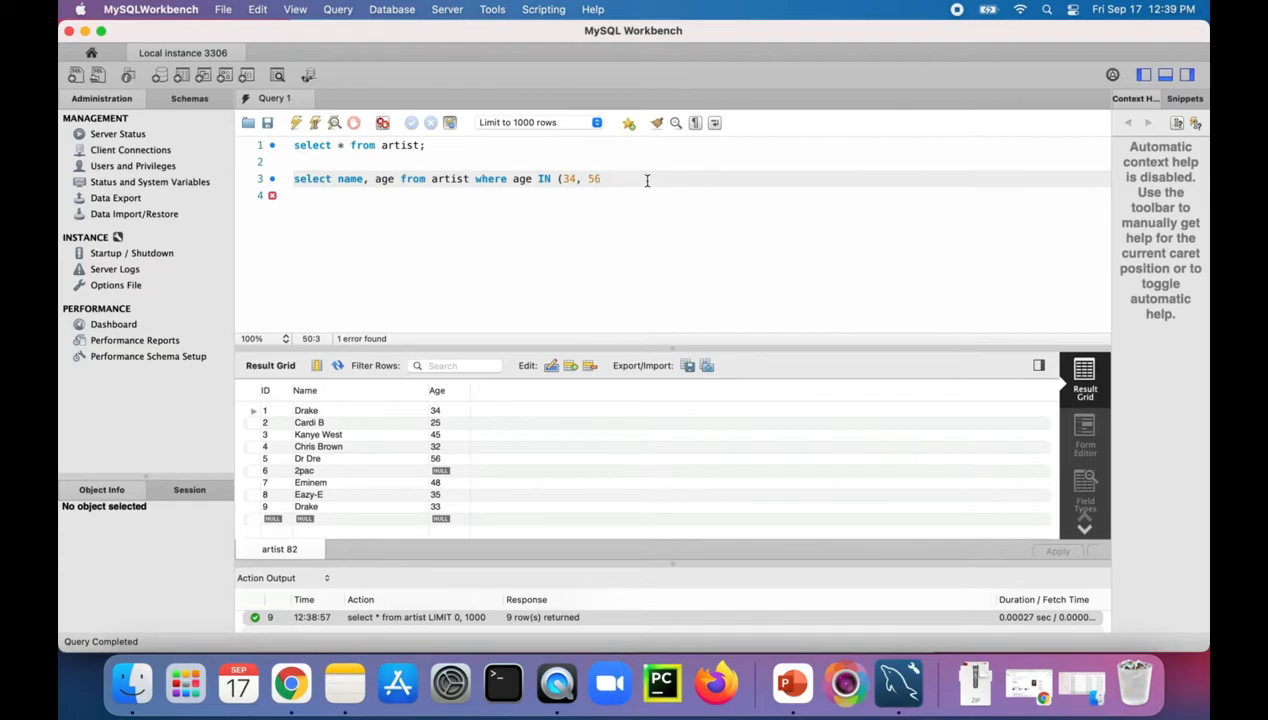
{"action": "type", "text": ", 35"}
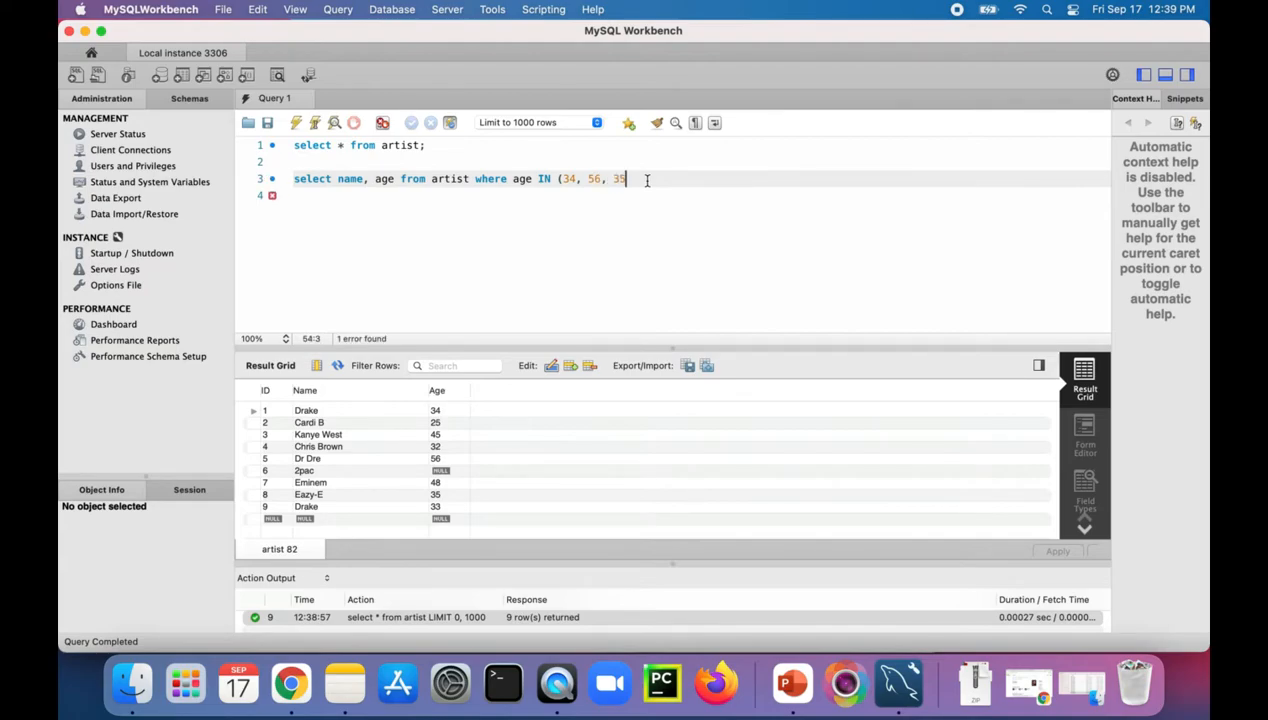
{"action": "type", "text": ")"}
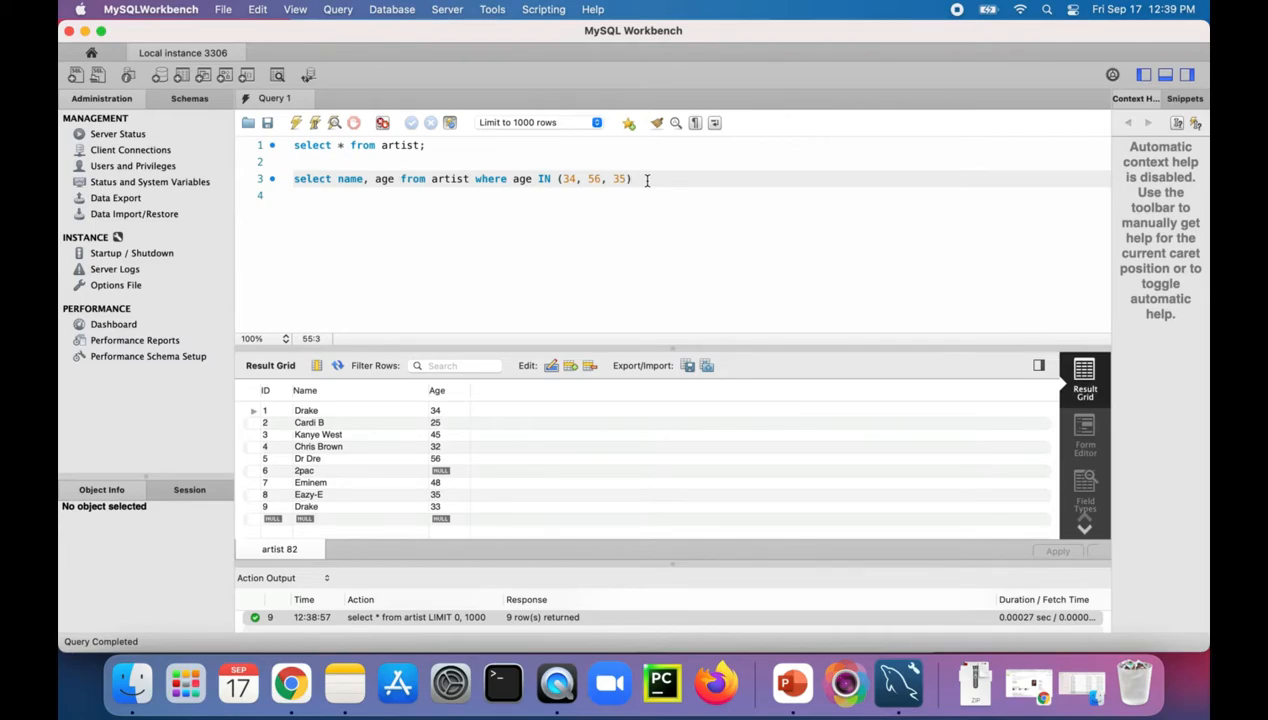
{"action": "type", "text": ";"}
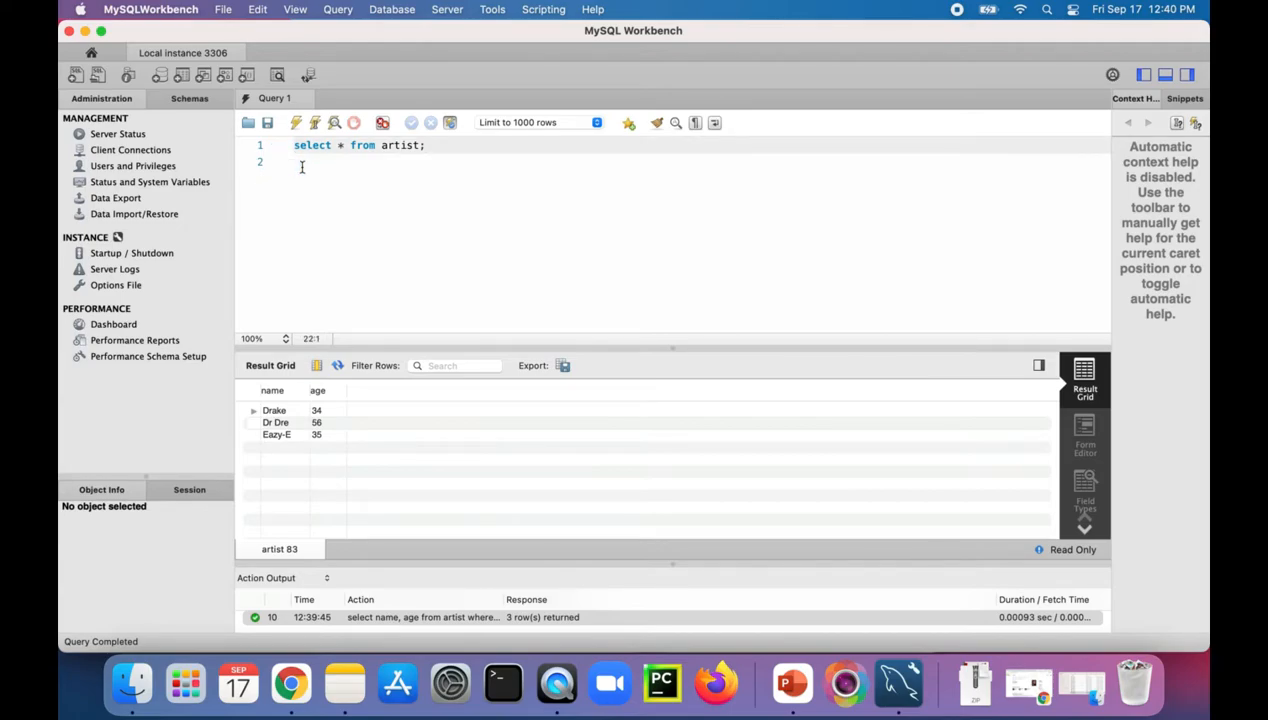
- Rerun the full listing, then run select * from artist where name = 'Drake' returning two rows
{"action": "left_click", "coordinate": [296, 122]}
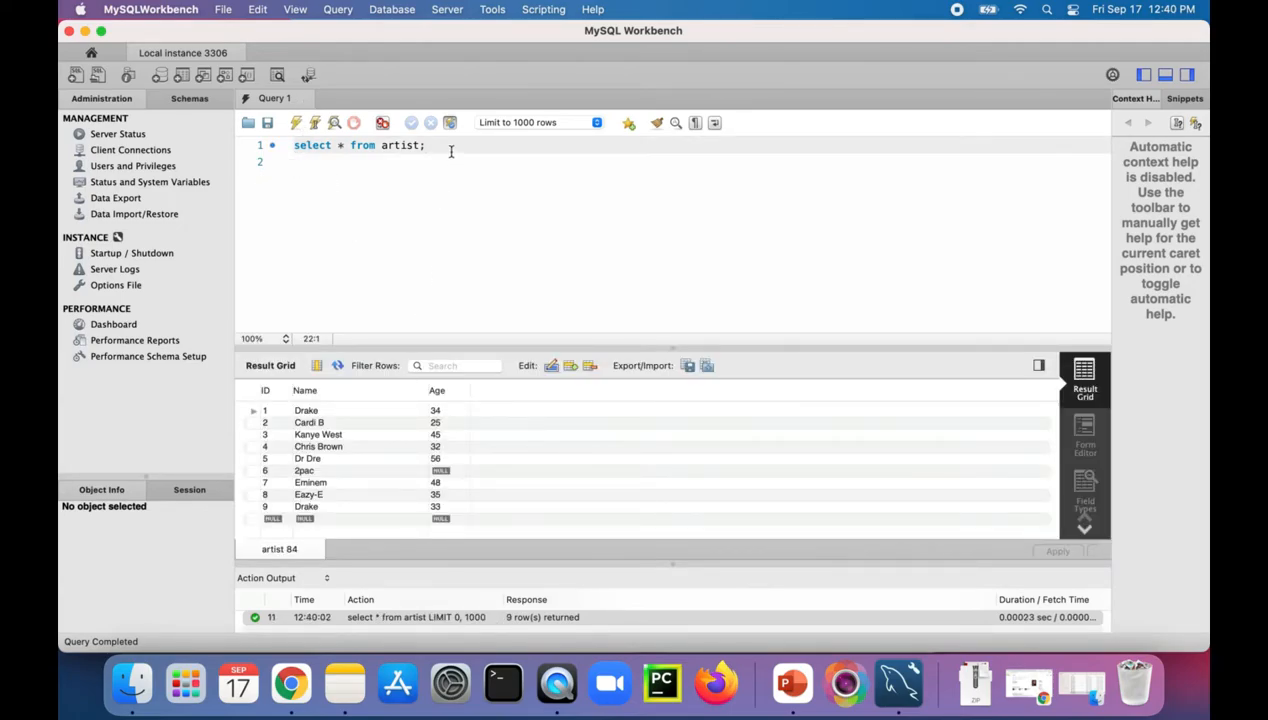
{"action": "key", "text": "enter"}
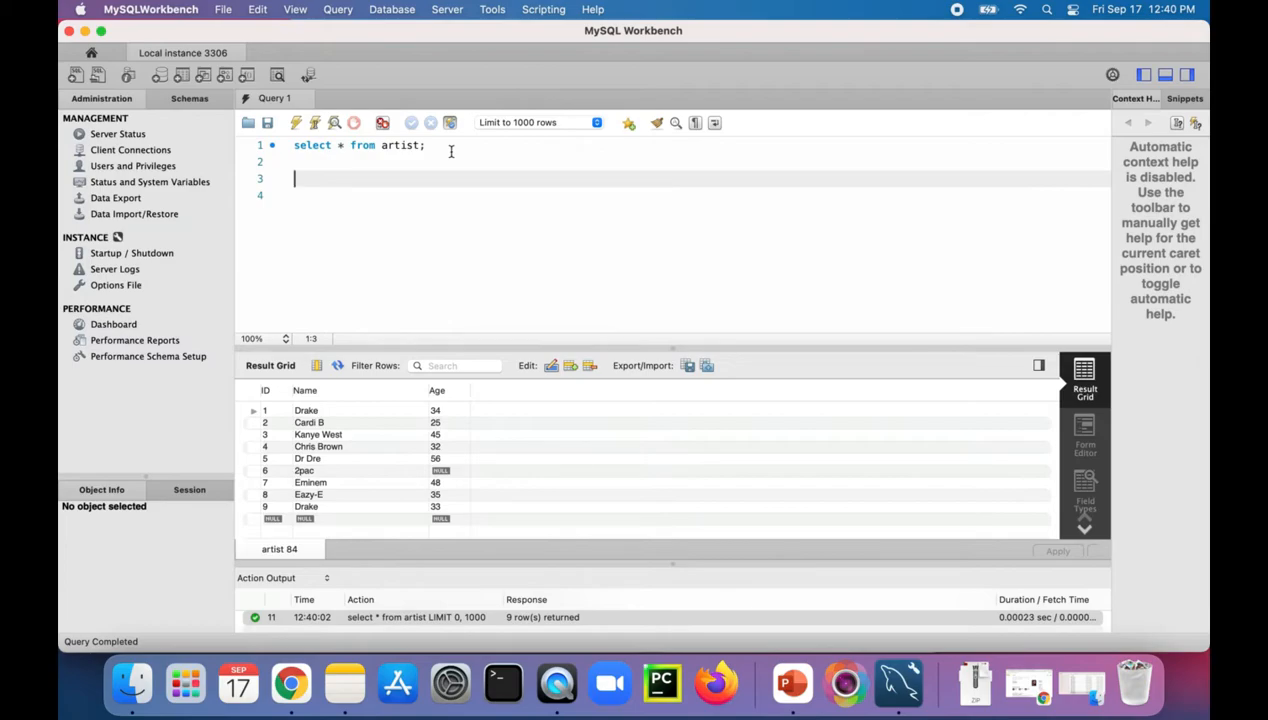
{"action": "type", "text": "select *"}
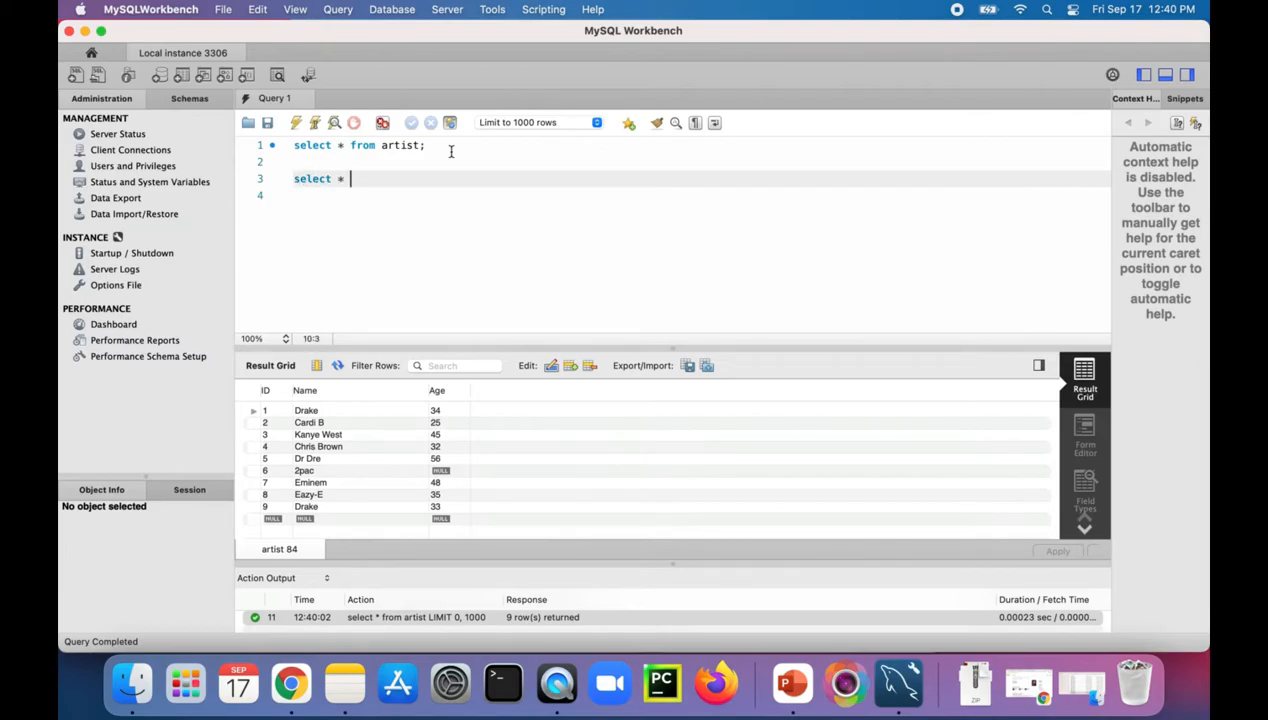
{"action": "type", "text": "from artists"}
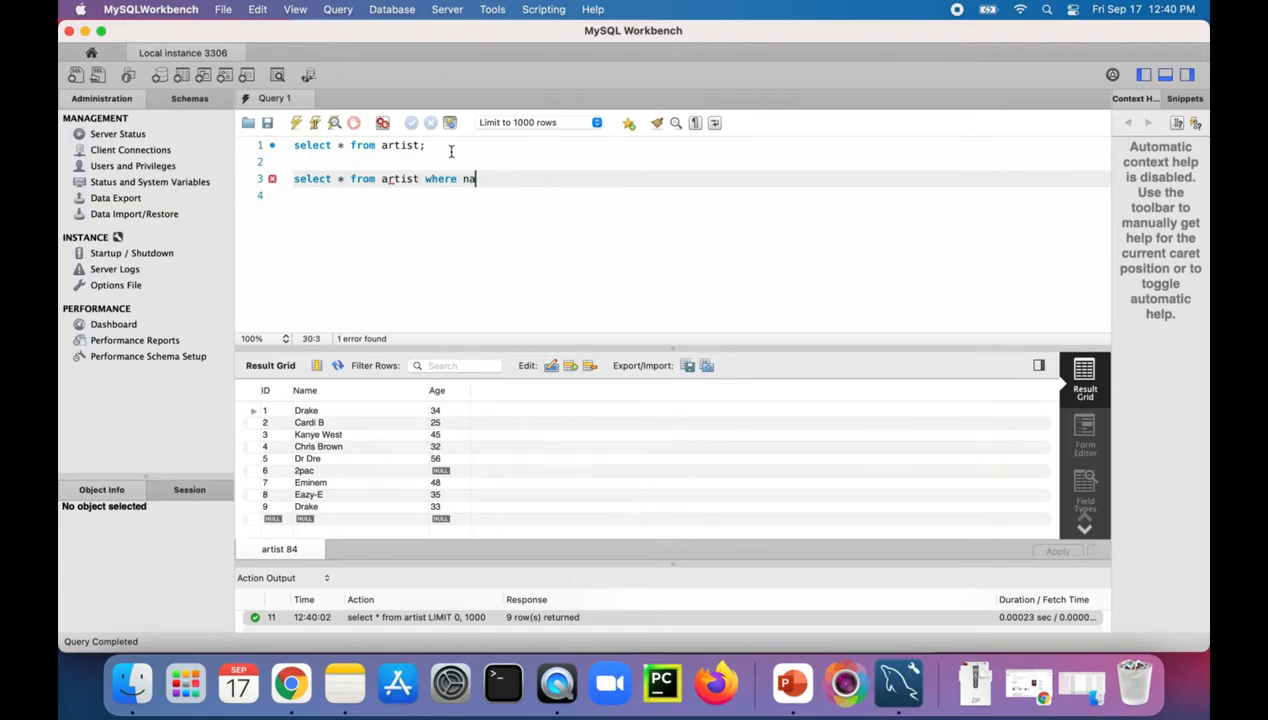
{"action": "type", "text": "me ="}
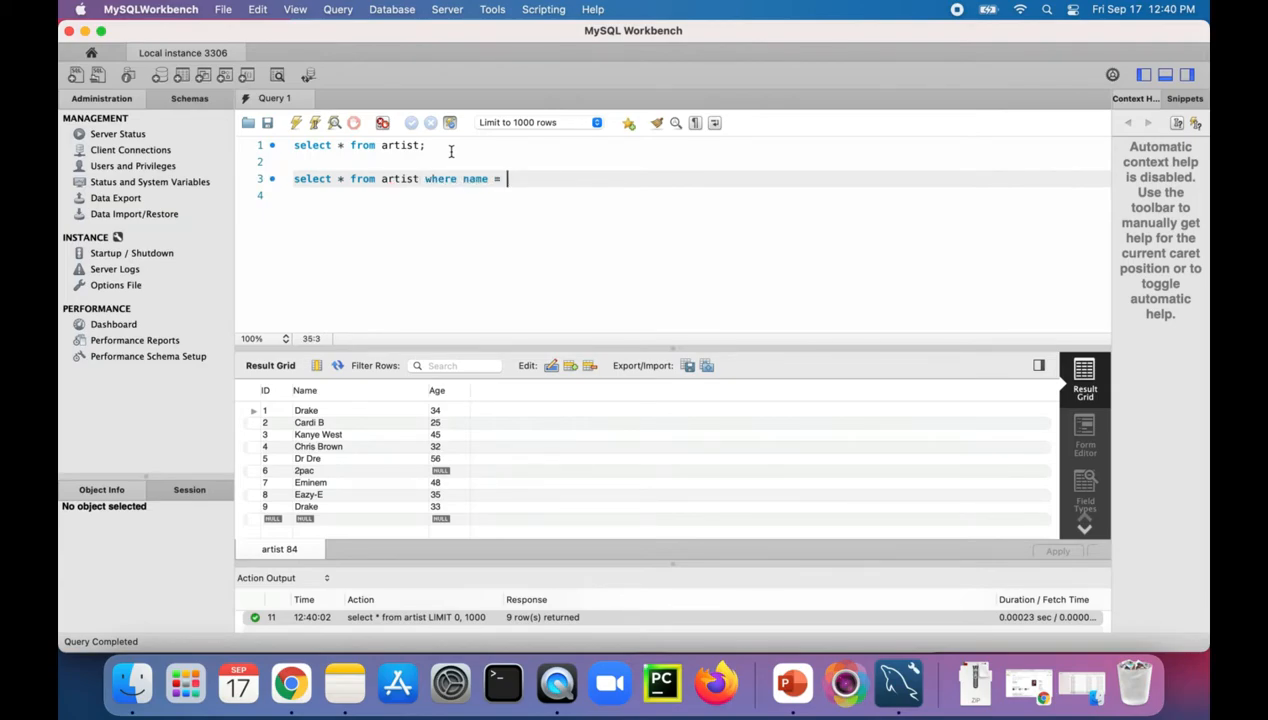
{"action": "type", "text": "'Drake';"}
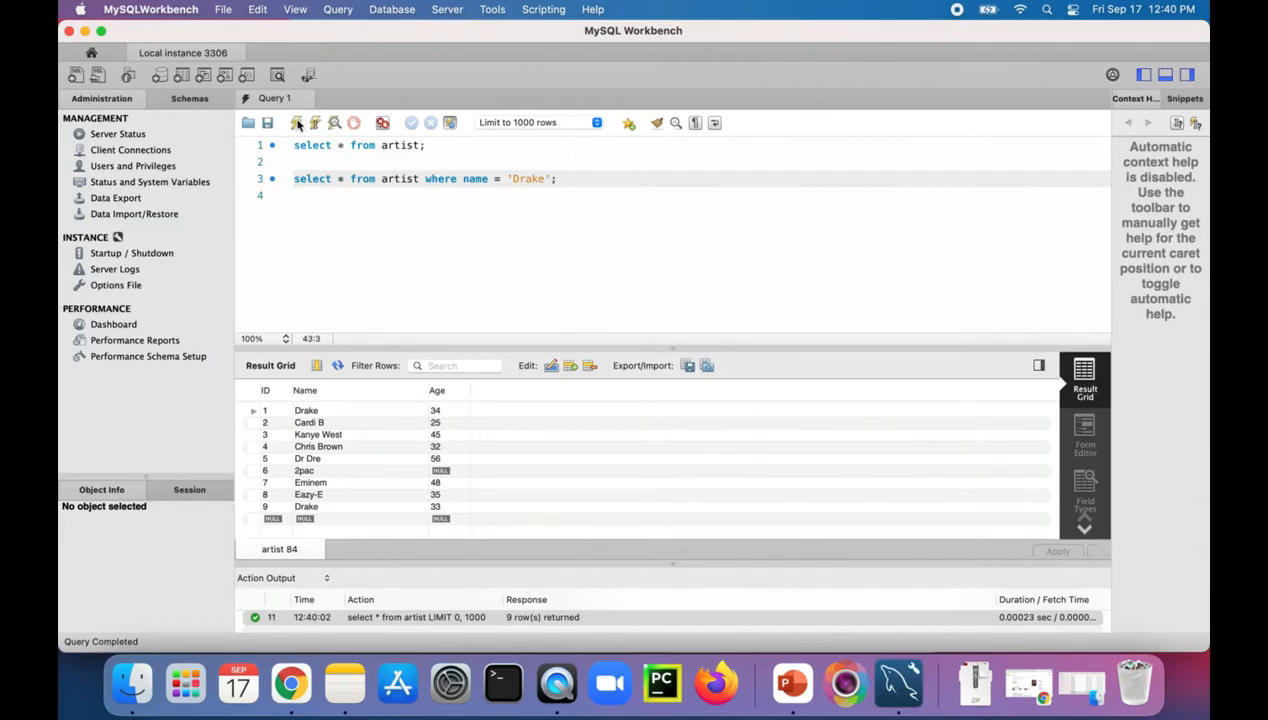
{"action": "left_click", "coordinate": [296, 122]}
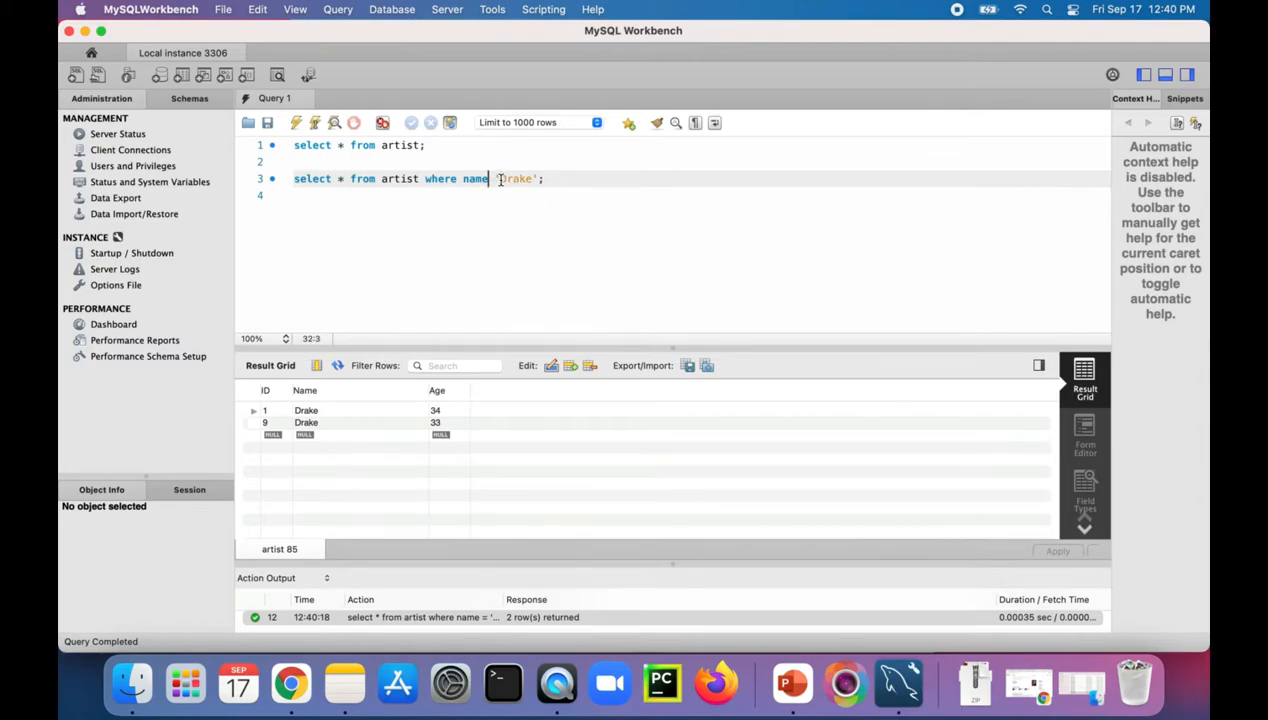
- Change = to LIKE and run the name match for 'Drake', then for 'Dr'
{"action": "type", "text": "like"}
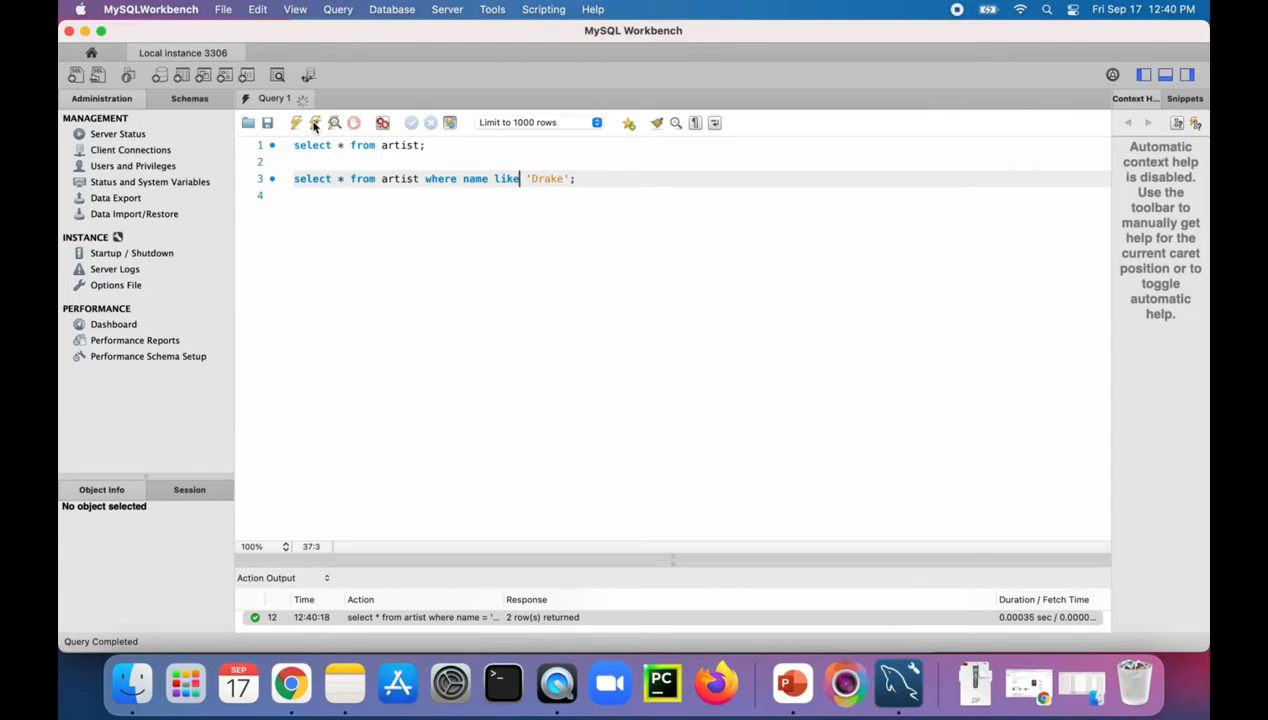
{"action": "left_click", "coordinate": [296, 122]}
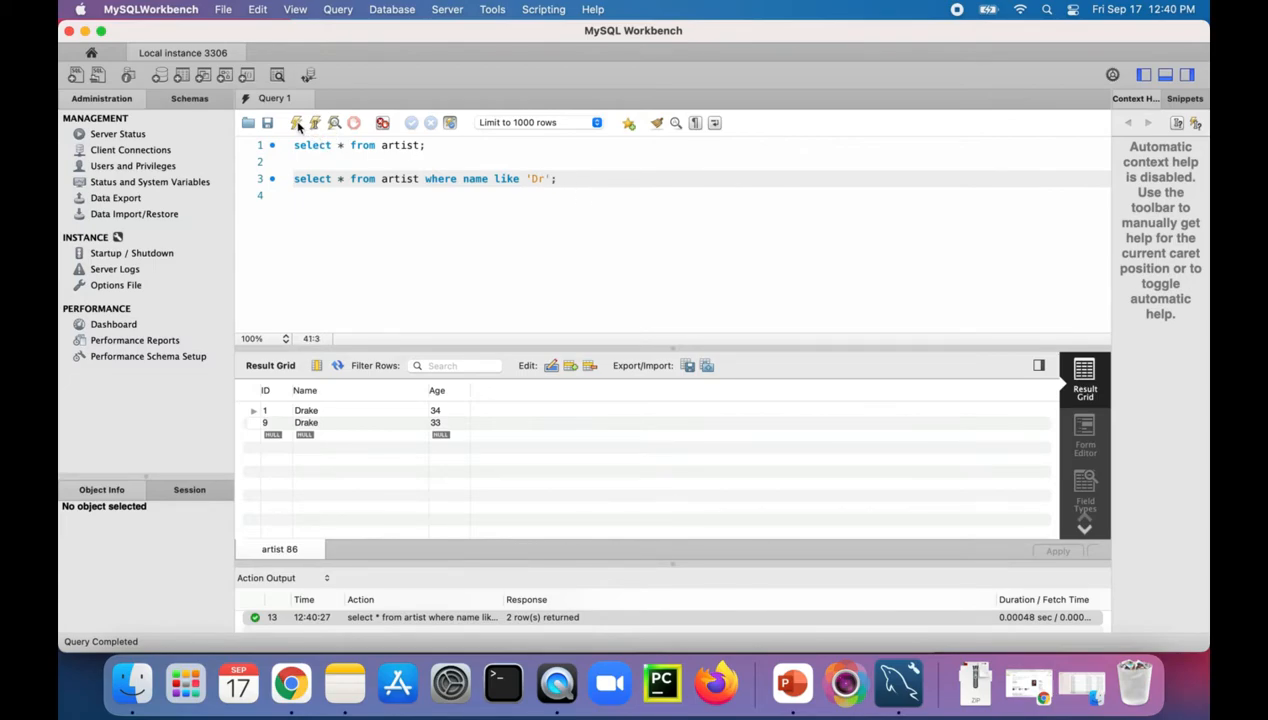
{"action": "left_click", "coordinate": [296, 122]}
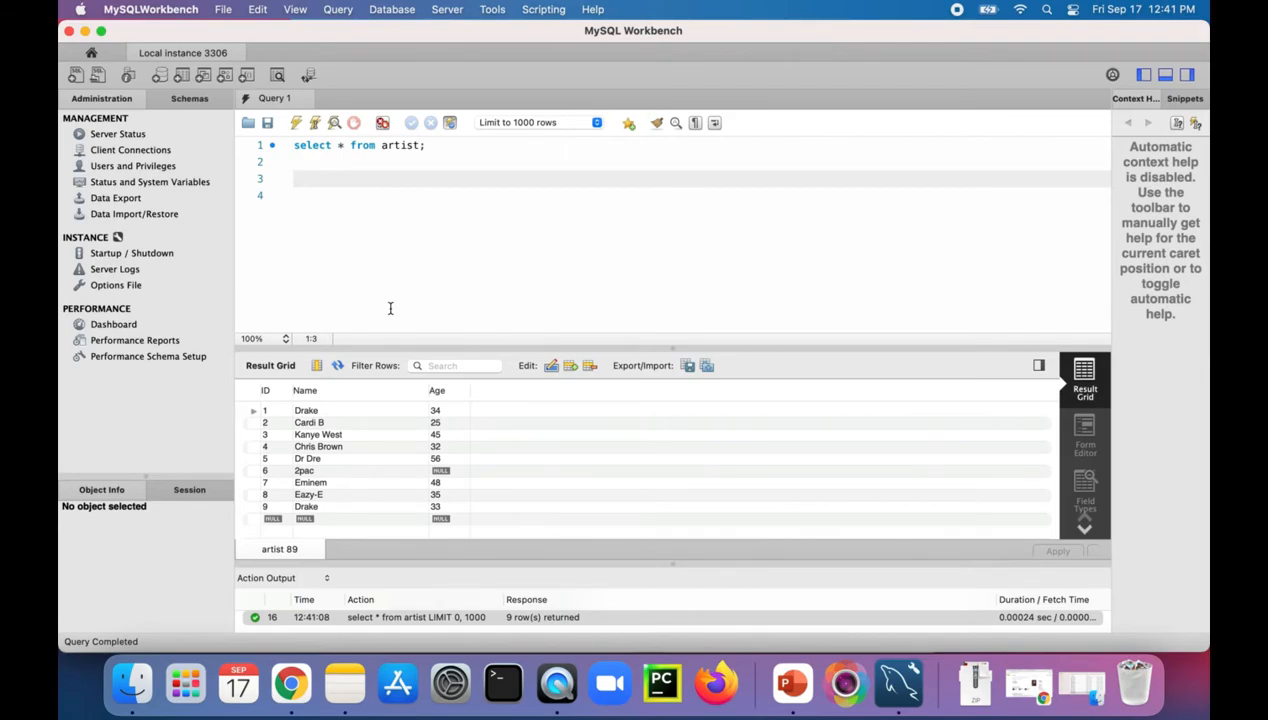
- Run select * from artist where name LIKE '%a%' returning six rows, then select the line to rewrite
{"action": "type", "text": "sele"}
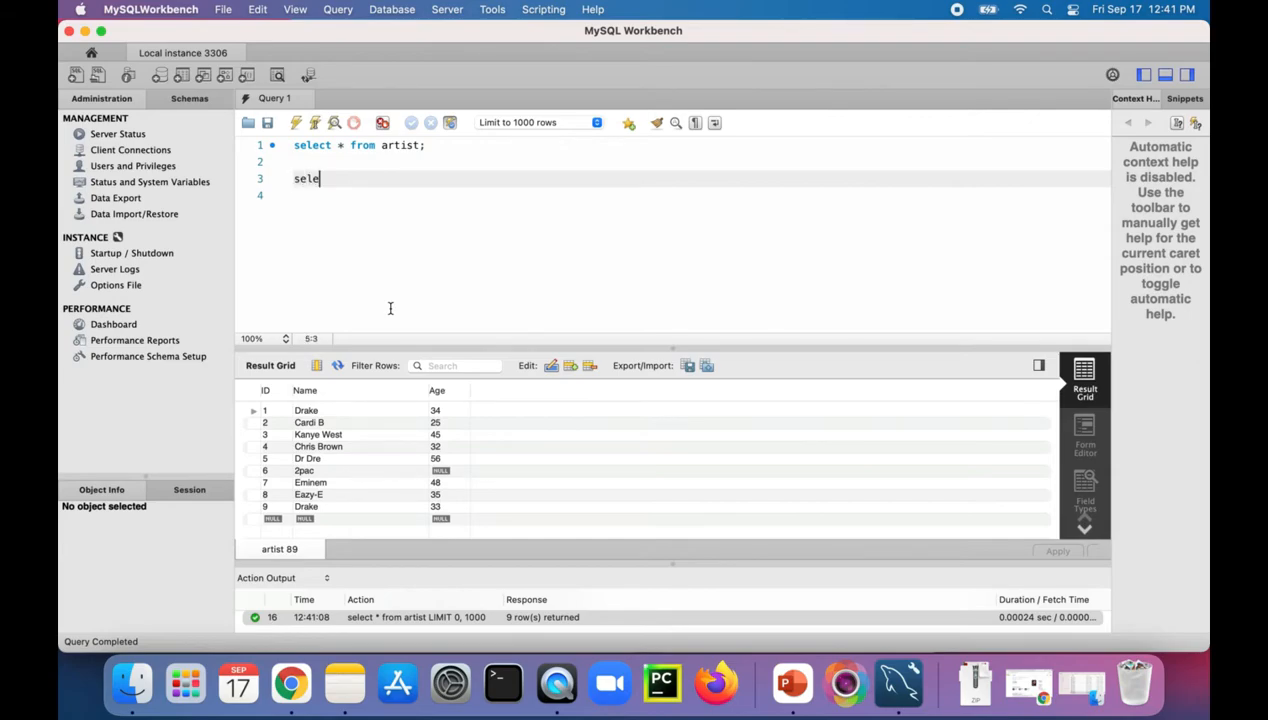
{"action": "type", "text": "ct * from artist where name l"}
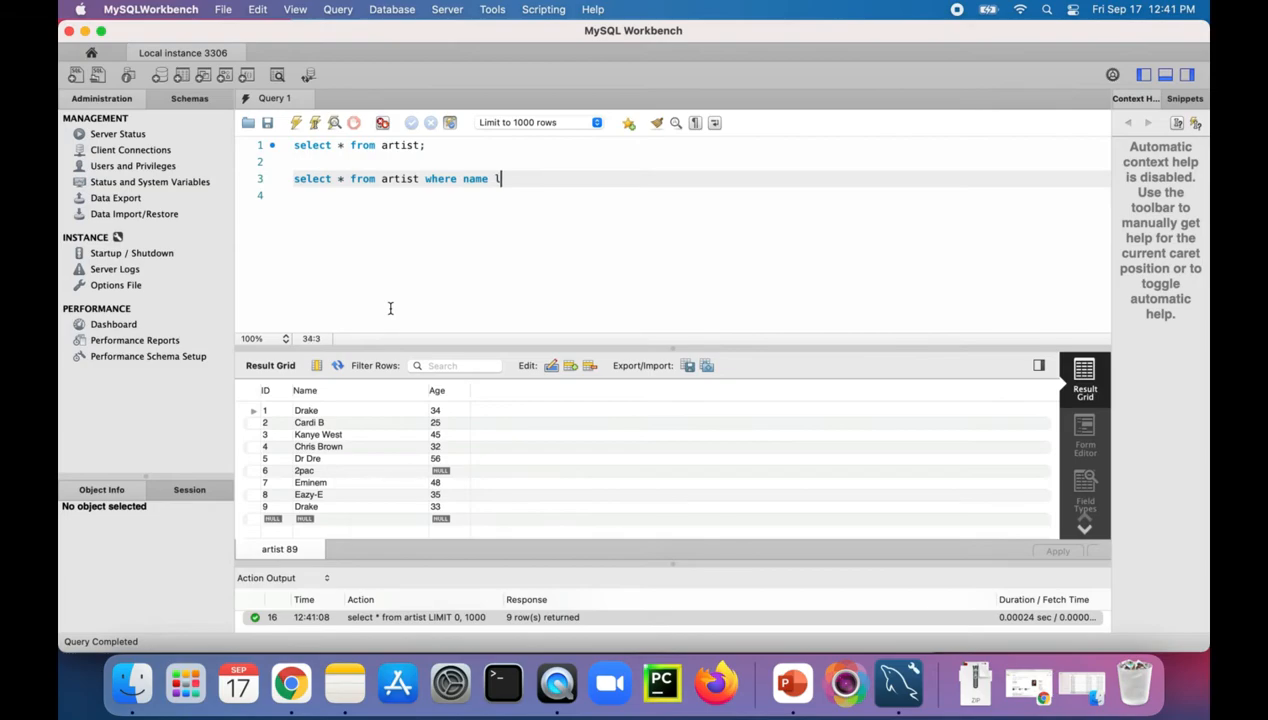
{"action": "type", "text": "ike"}
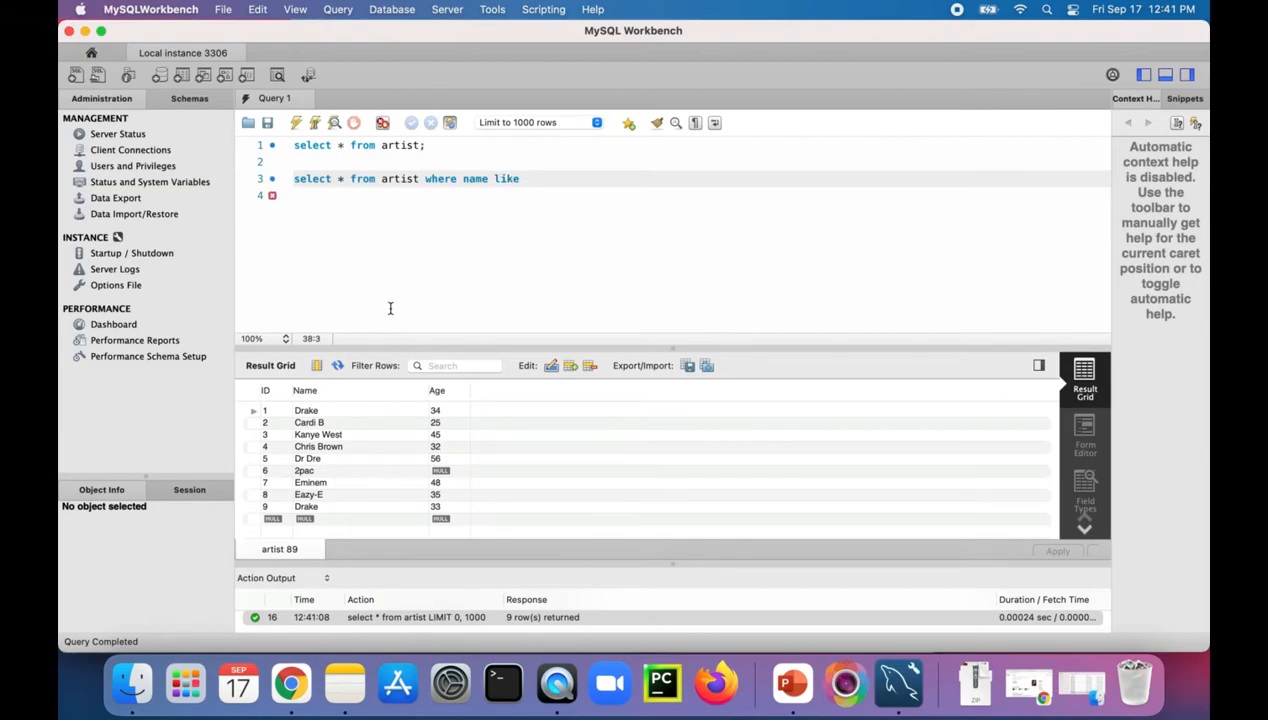
{"action": "type", "text": "'s"}
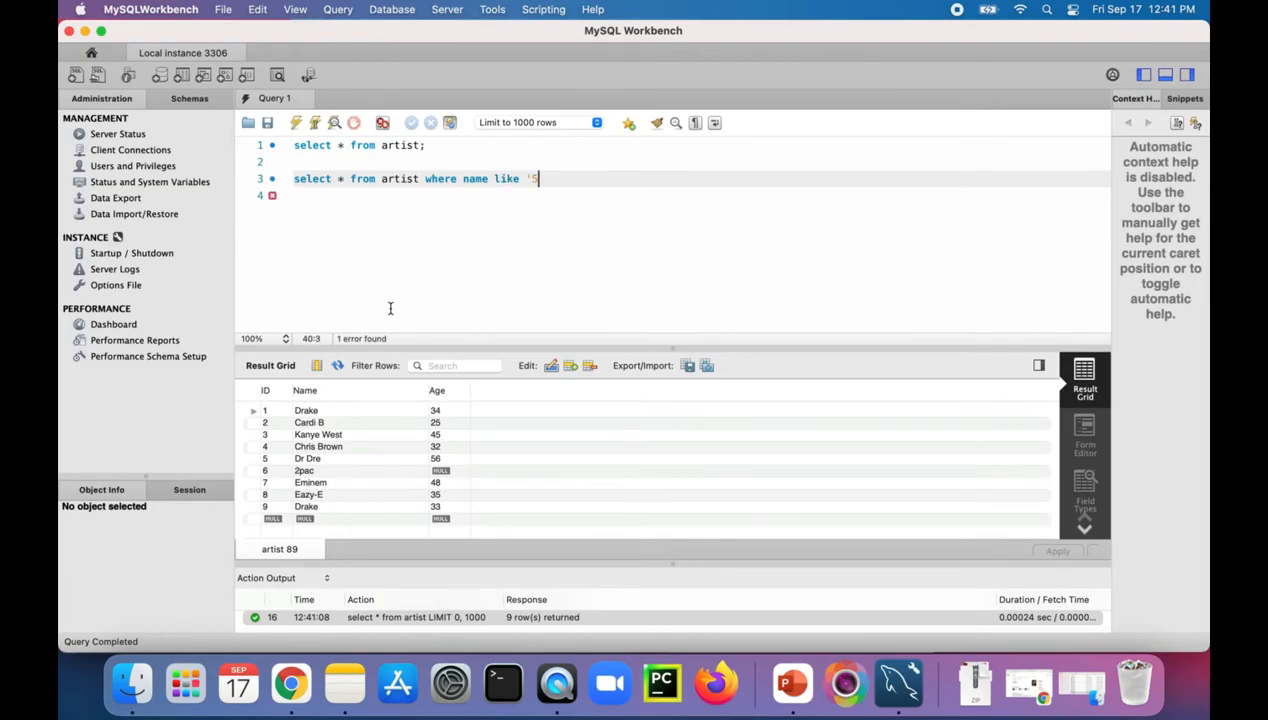
{"action": "type", "text": "%a%';"}
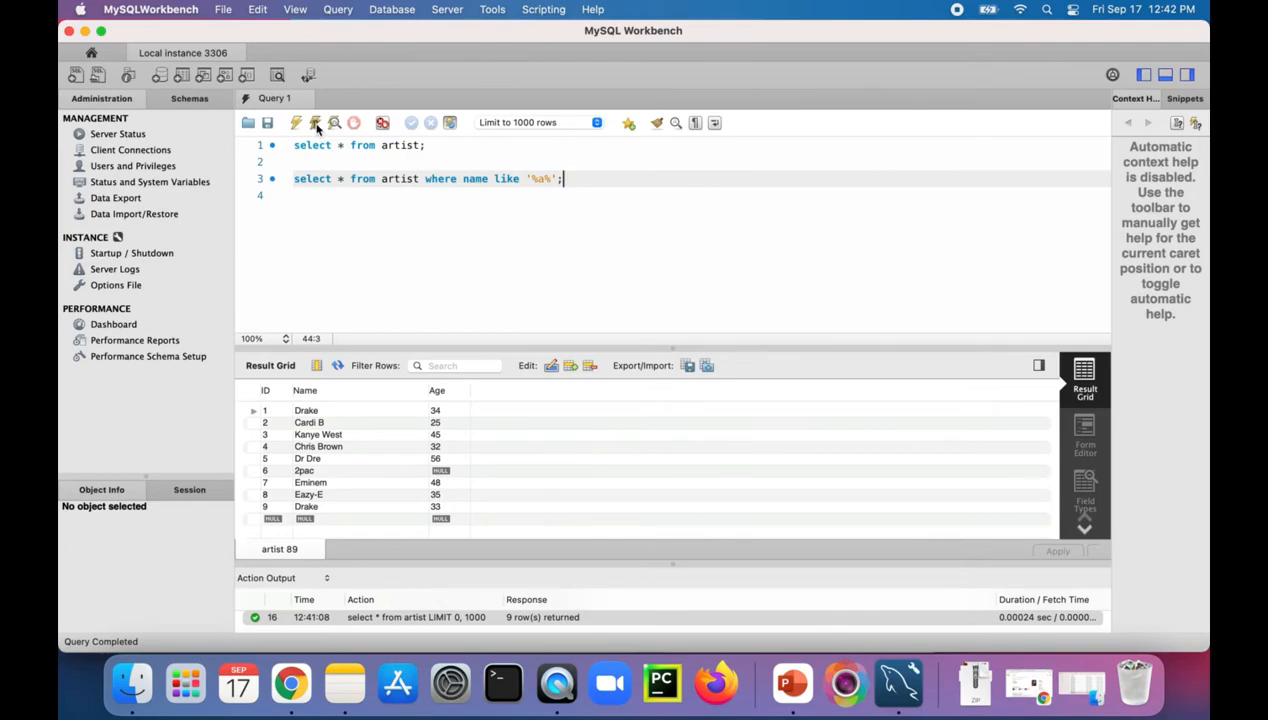
{"action": "left_click", "coordinate": [316, 122]}
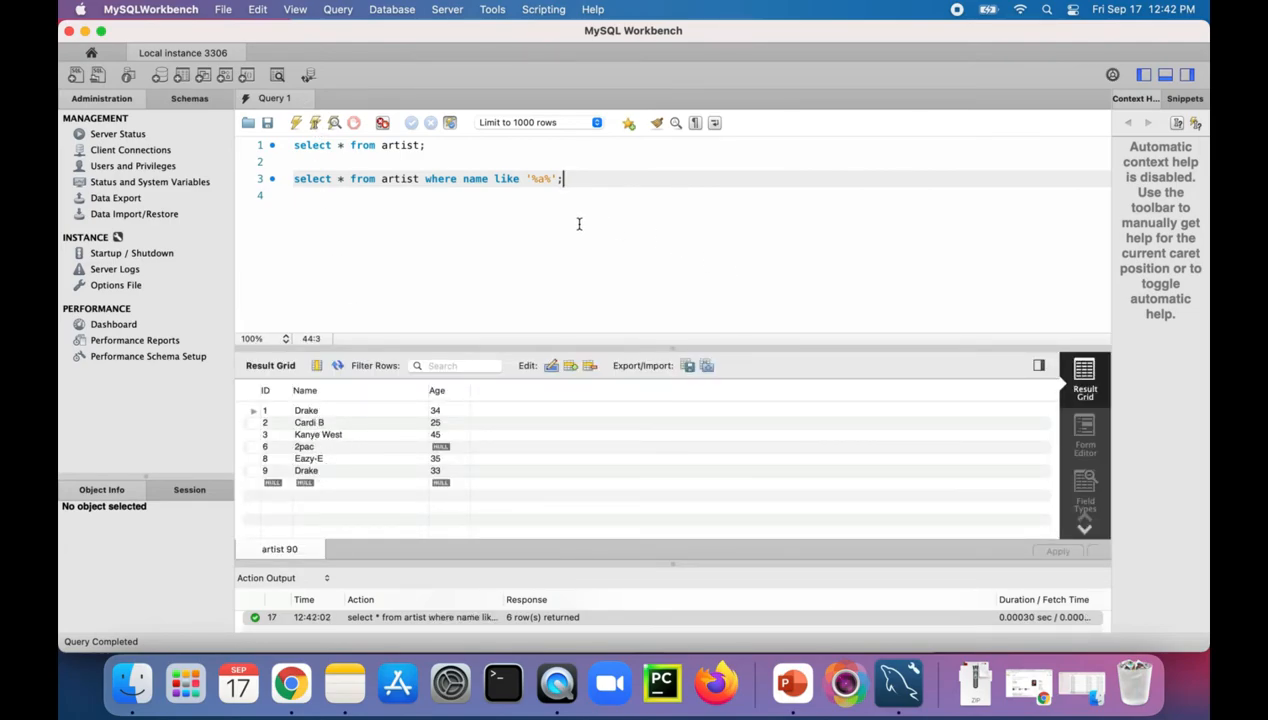
{"action": "triple_click", "coordinate": [420, 178]}
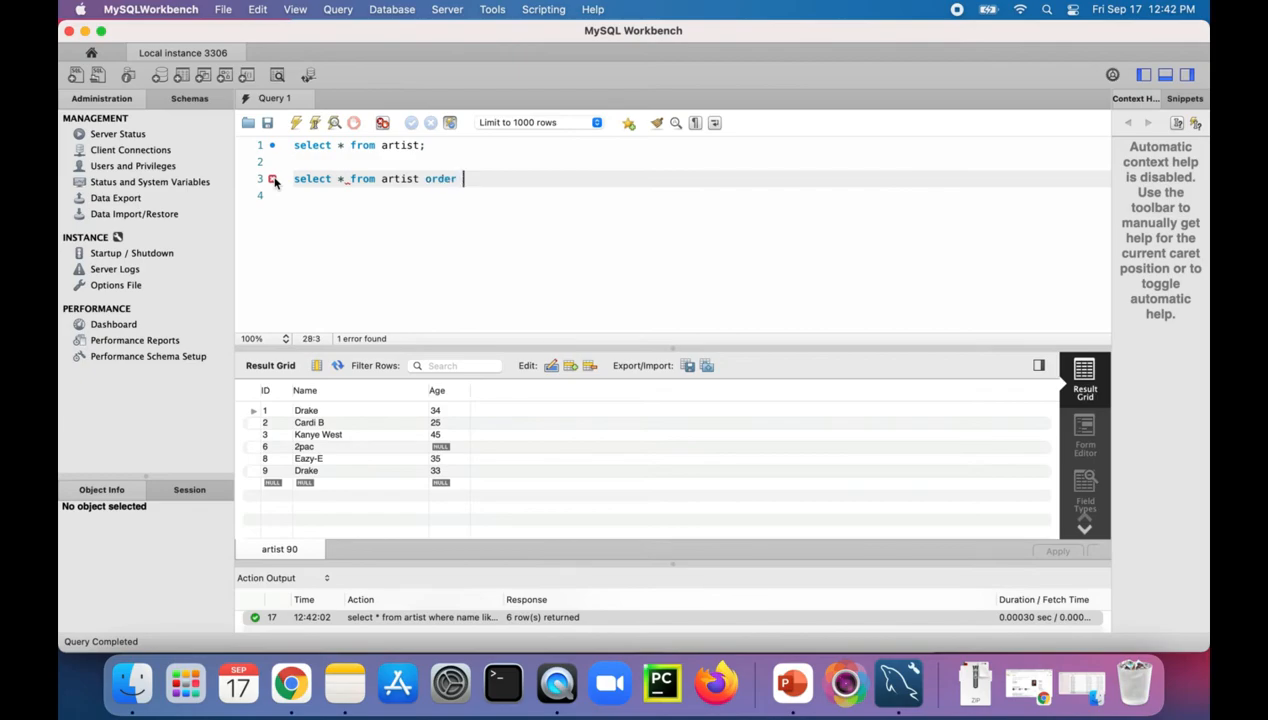
- Run select * from artist ORDER BY age ascending, then with DESC listing from Dr Dre (56) down
{"action": "type", "text": "by age;"}
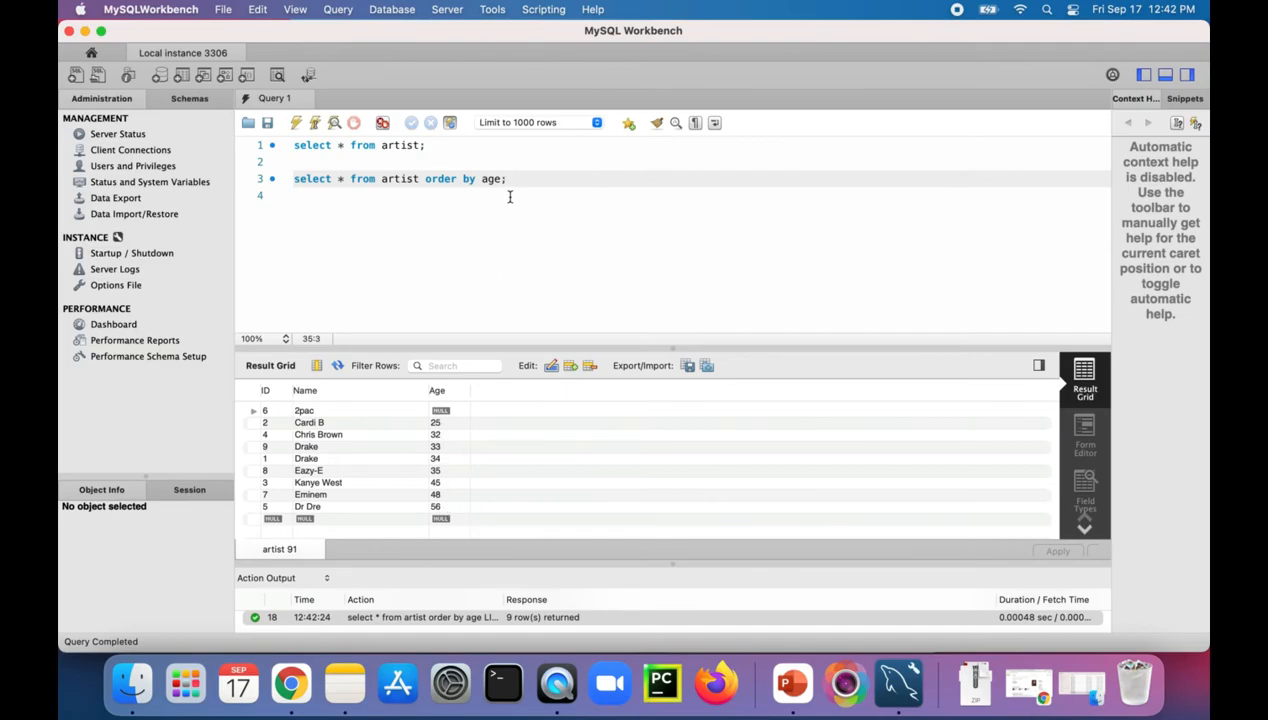
{"action": "type", "text": "desc"}
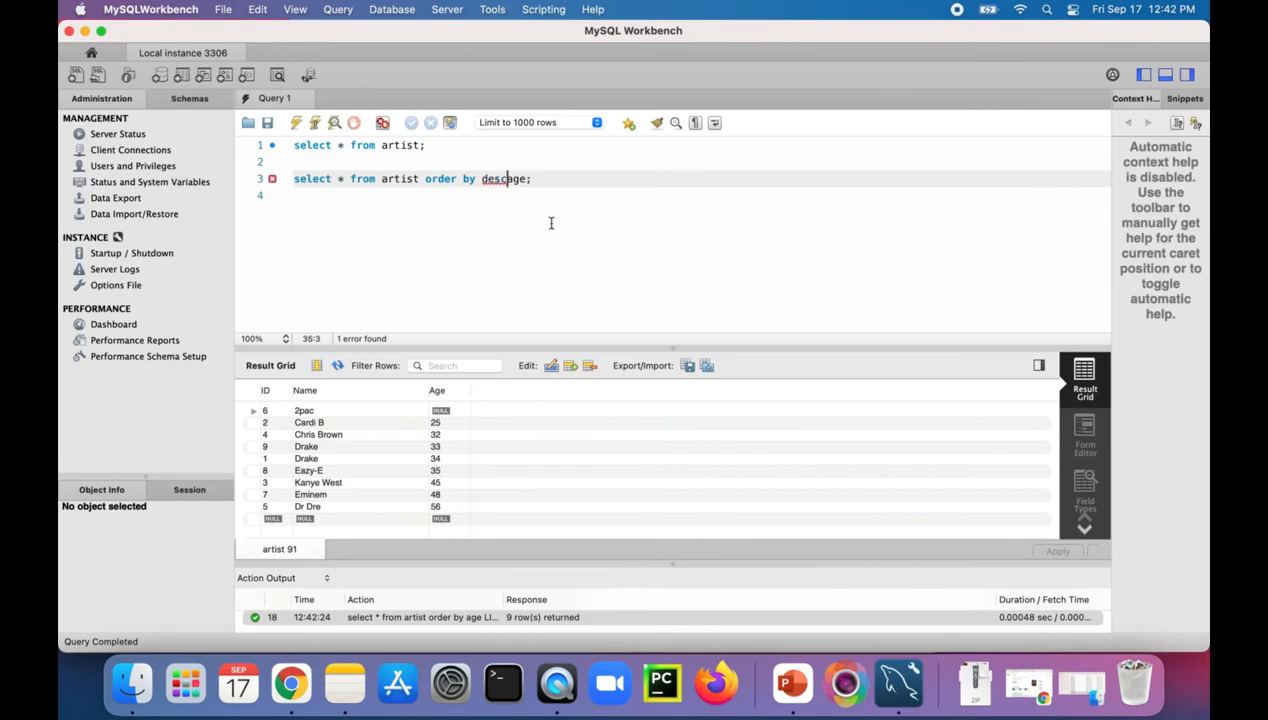
{"action": "type", "text": "age de"}
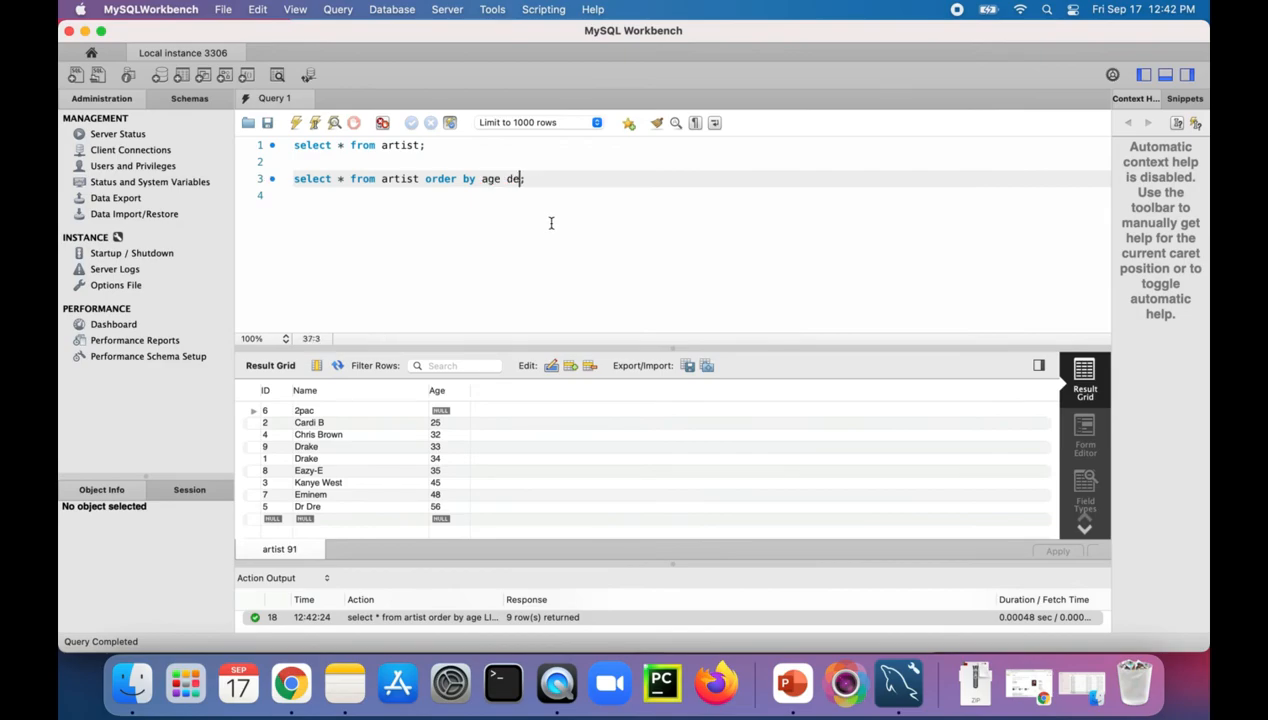
{"action": "type", "text": "sc"}
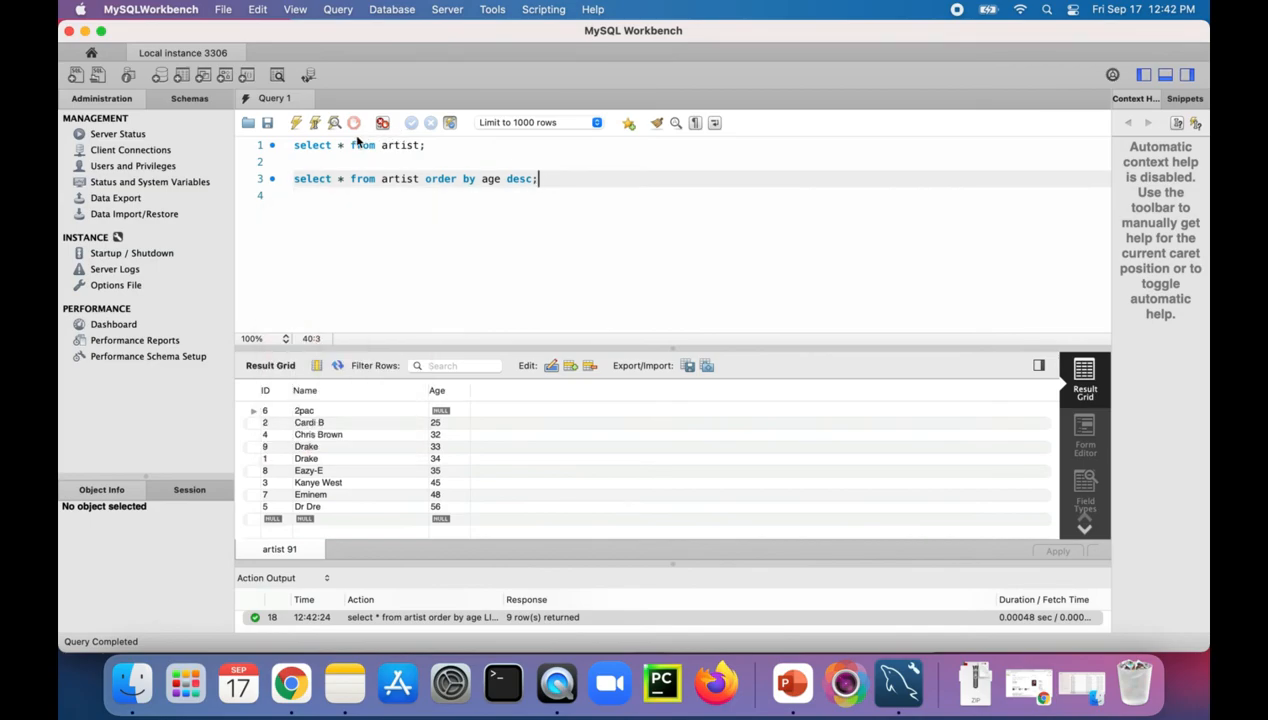
{"action": "left_click", "coordinate": [316, 122]}
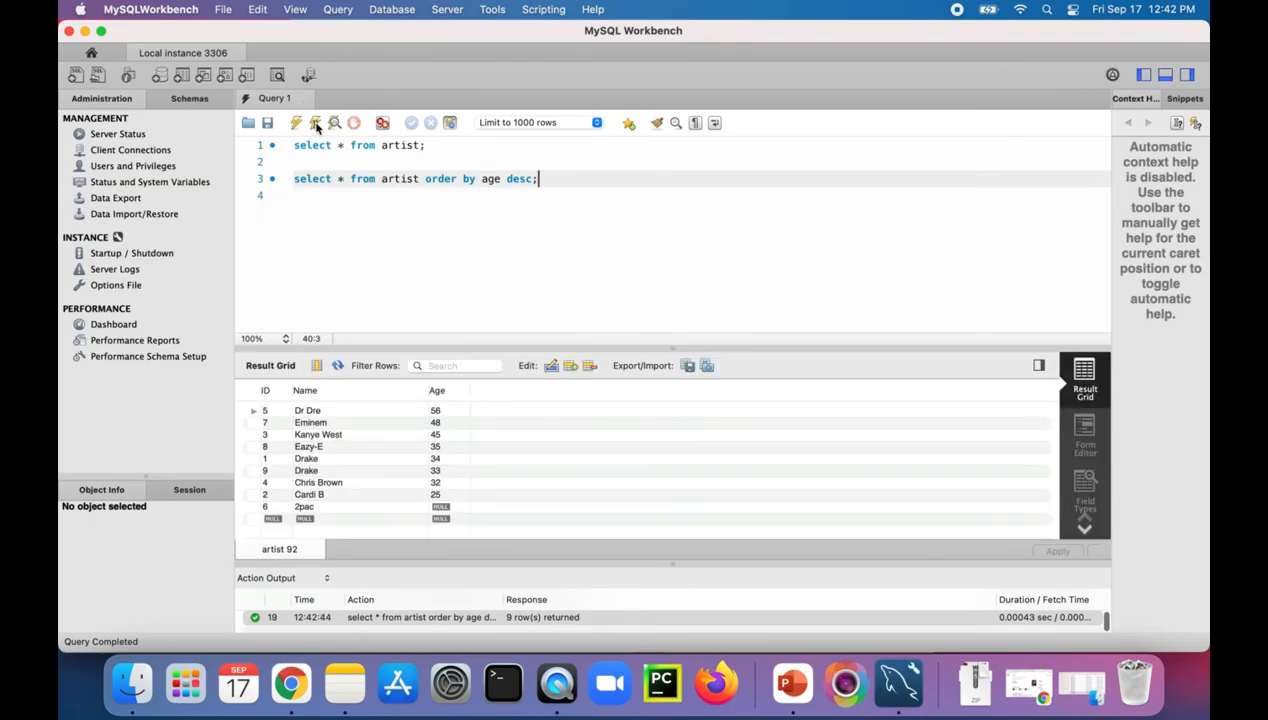